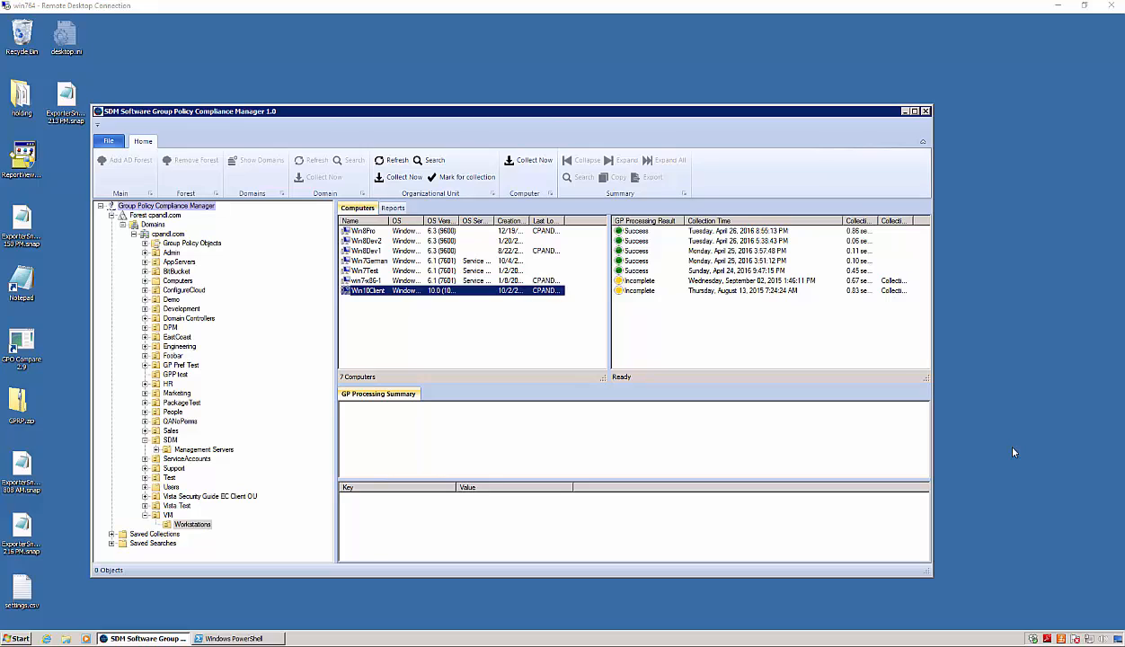
{"action": "mouse_move", "coordinate": [650, 248]}
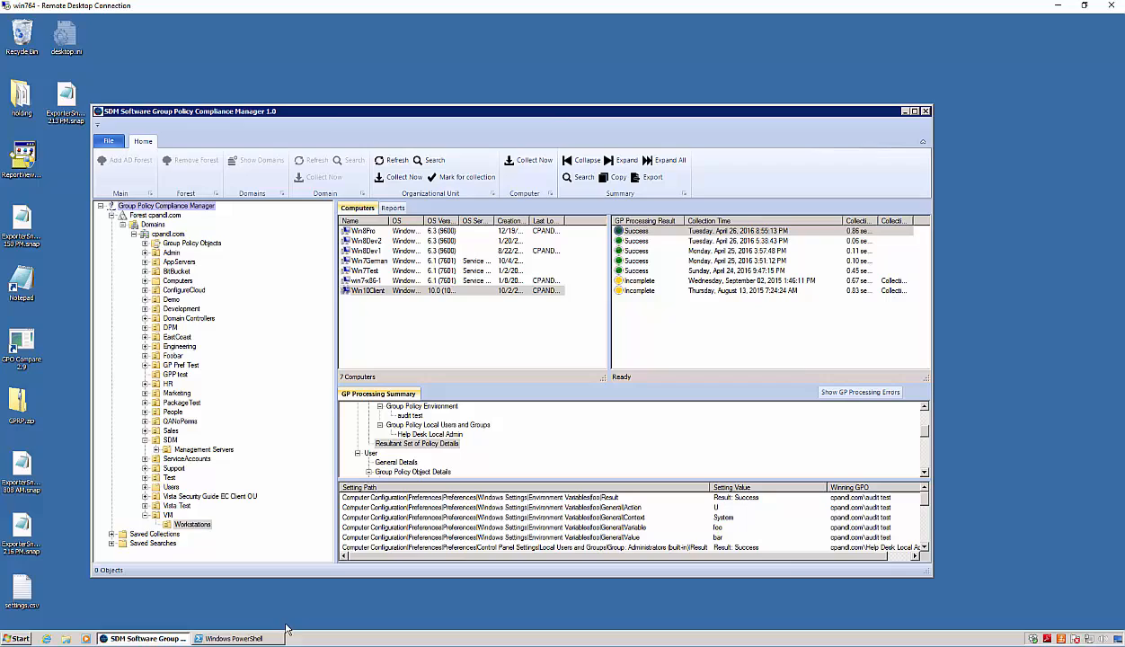
Step: Clear the PowerShell console and list the six sdm-gpcm module cmdlets with get-command
{"action": "left_click", "coordinate": [235, 638]}
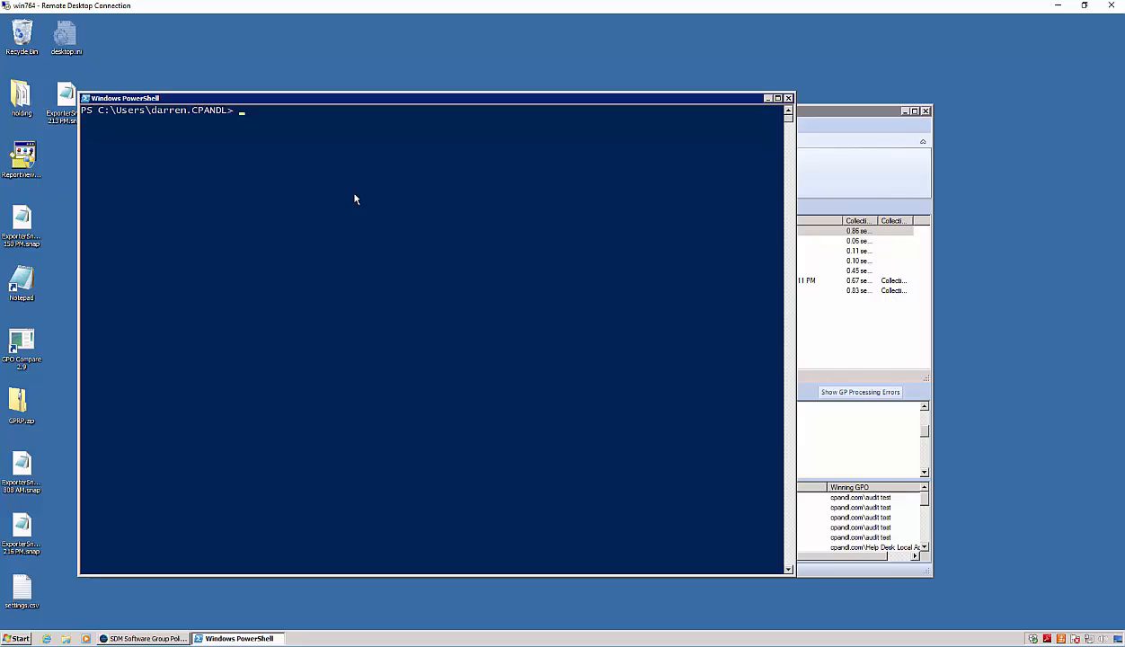
{"action": "type", "text": "cls"}
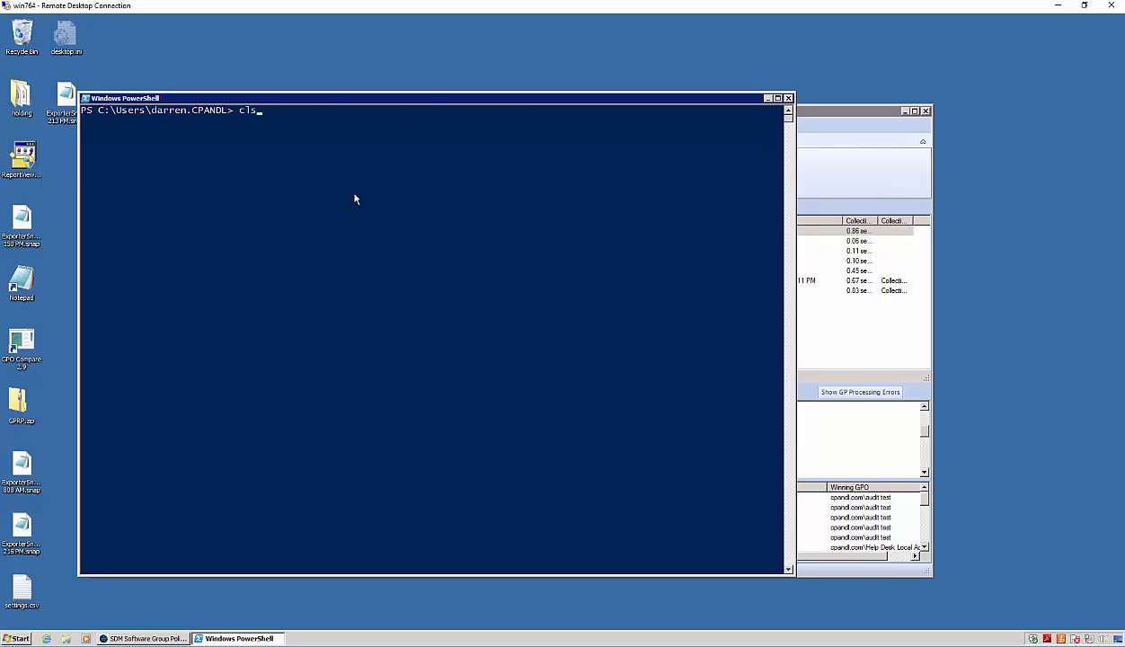
{"action": "type", "text": "get-command -module sdm-gpcm"}
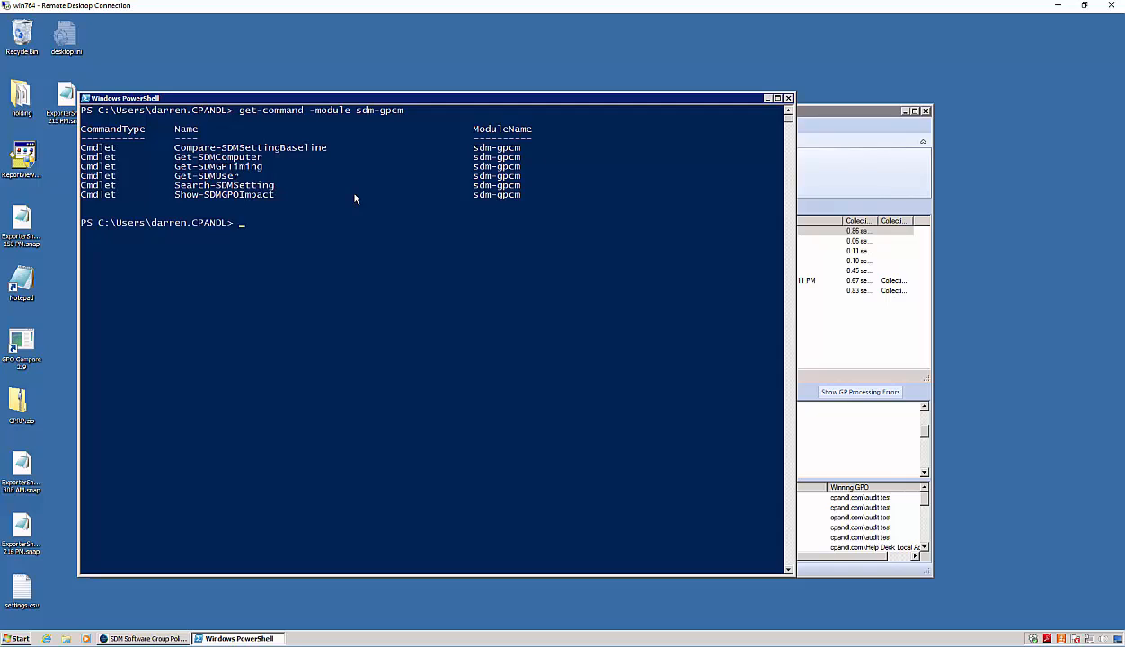
{"action": "type", "text": "Show-SDMGPOImpact -Name \"cpandl.com\\RSOPTest\""}
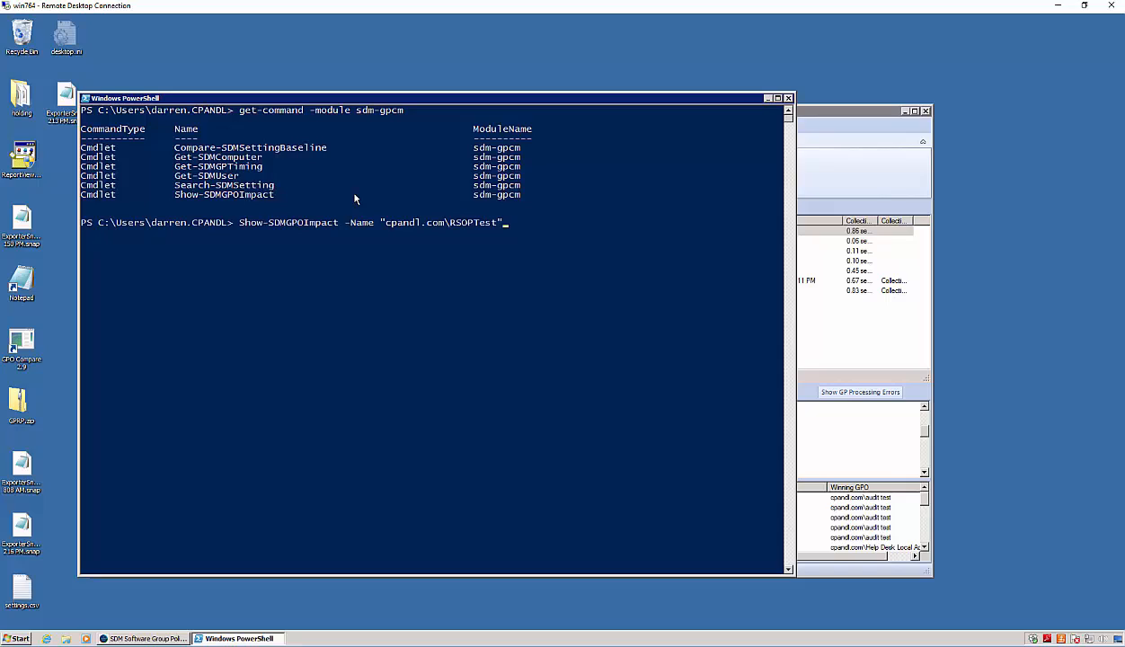
Step: Show the computers and user affected by 'GP Preferences Drive Mapping Policy', then clear the console
{"action": "type", "text": "GP Preferences Drive Mapping Policy"}
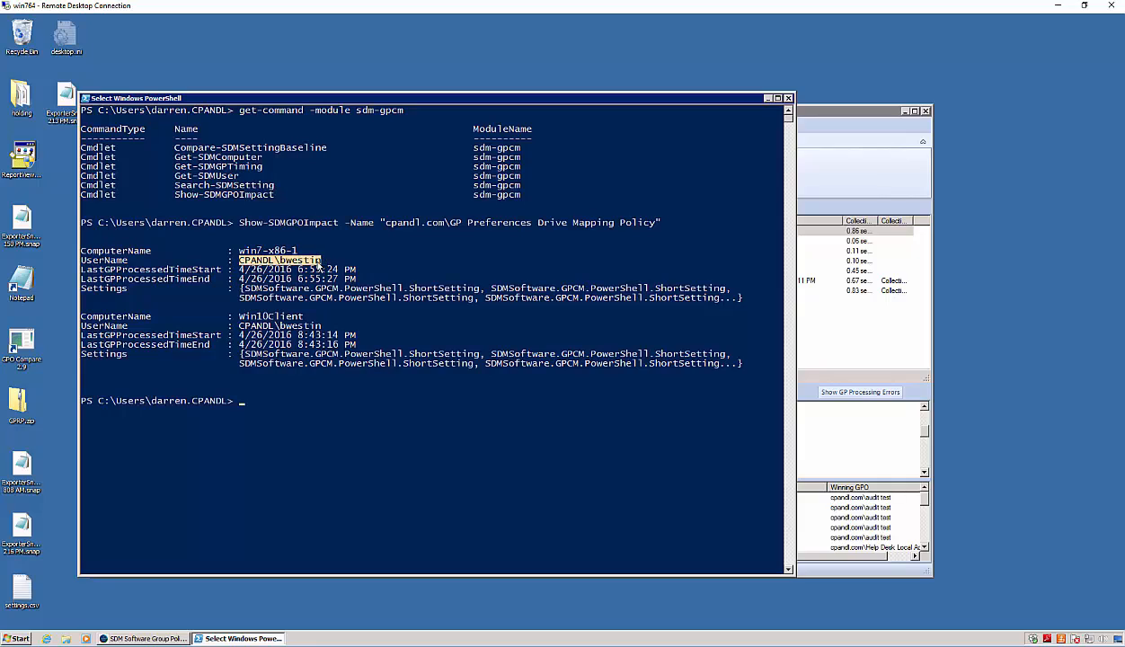
{"action": "mouse_move", "coordinate": [315, 252]}
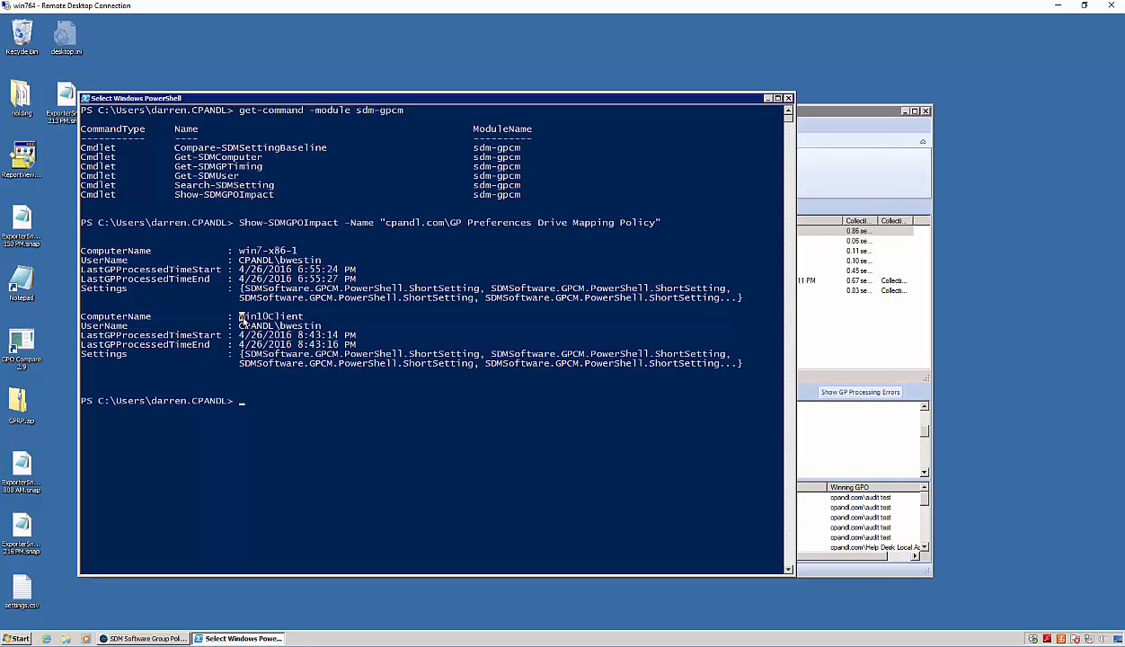
{"action": "mouse_move", "coordinate": [318, 404]}
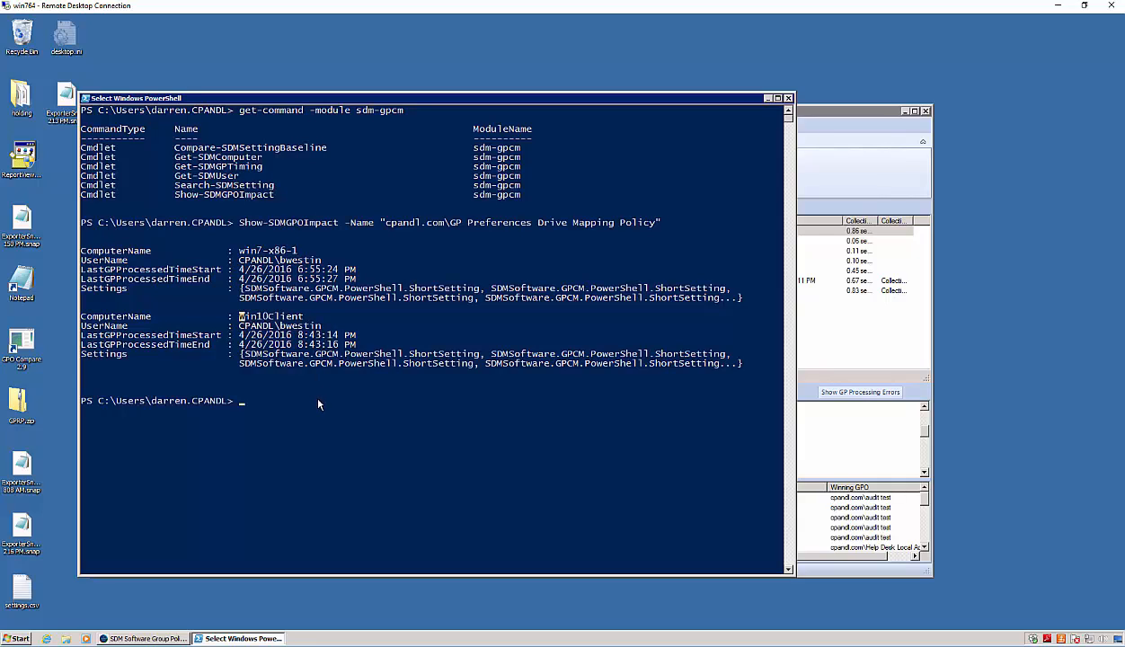
{"action": "type", "text": "cls"}
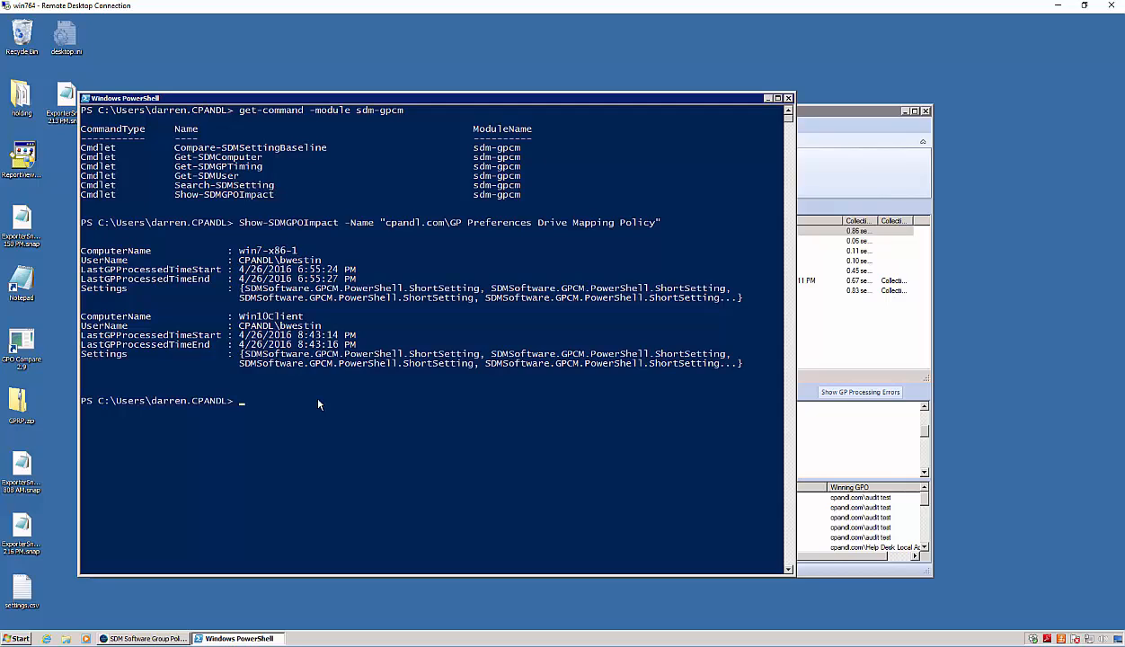
Step: List $impact[0].Settings in detail with Format-List and scroll through the drive-map settings
{"action": "type", "text": "Search-SDMSetting -SettingValue \"server operators\""}
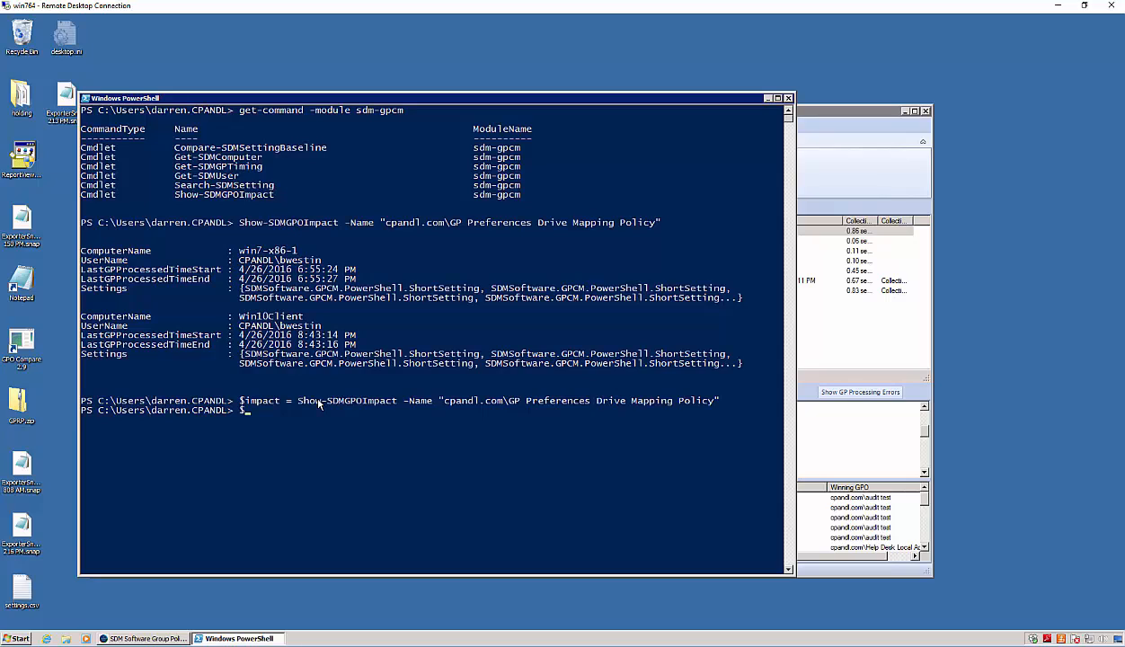
{"action": "type", "text": "$impact["}
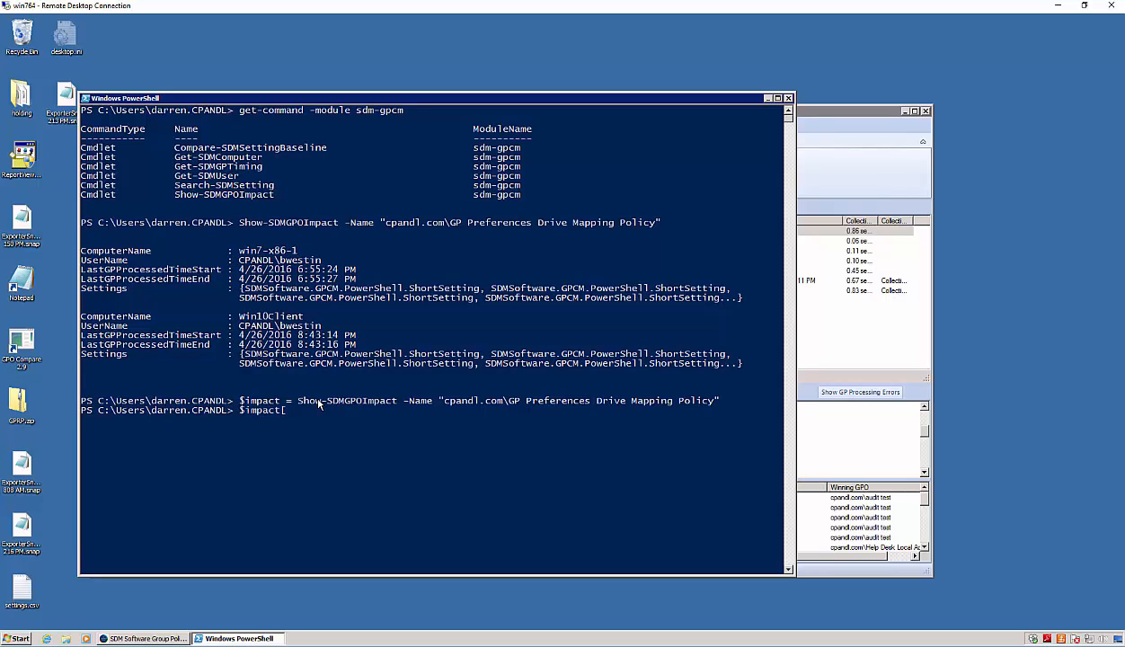
{"action": "type", "text": "0].Settings"}
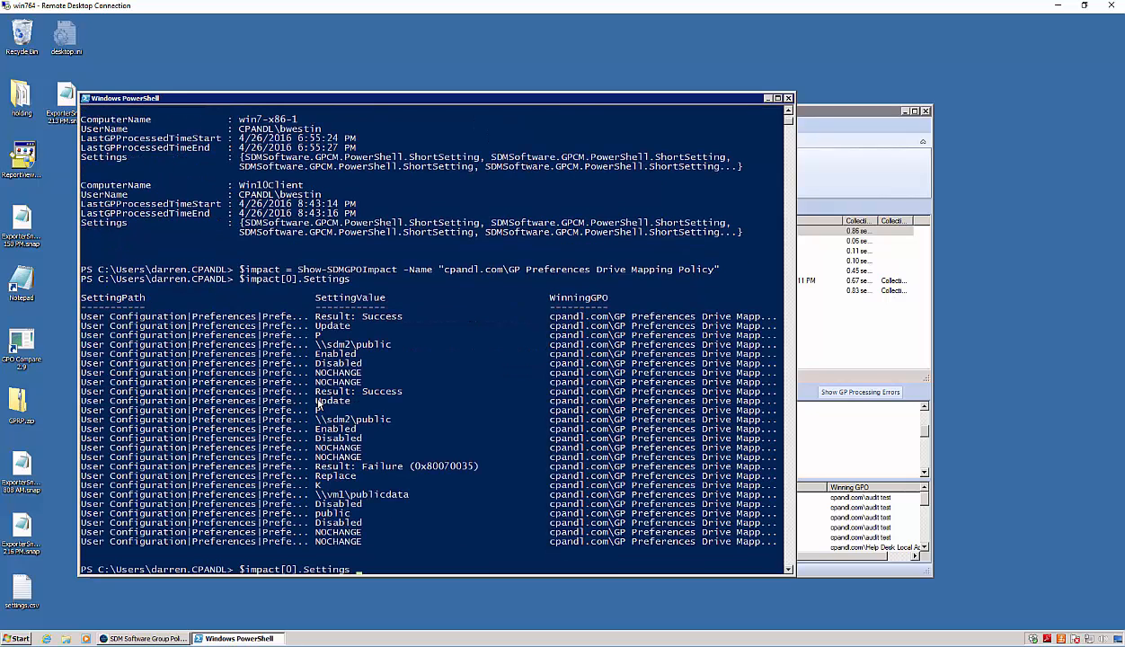
{"action": "type", "text": "| f"}
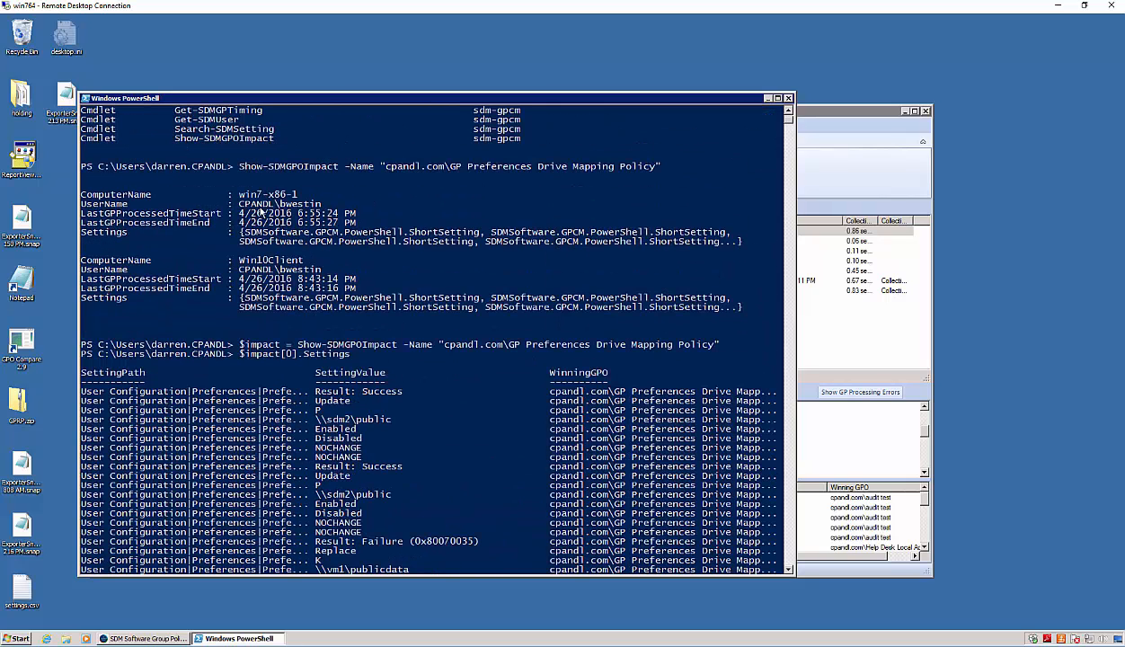
{"action": "double_click", "coordinate": [270, 194]}
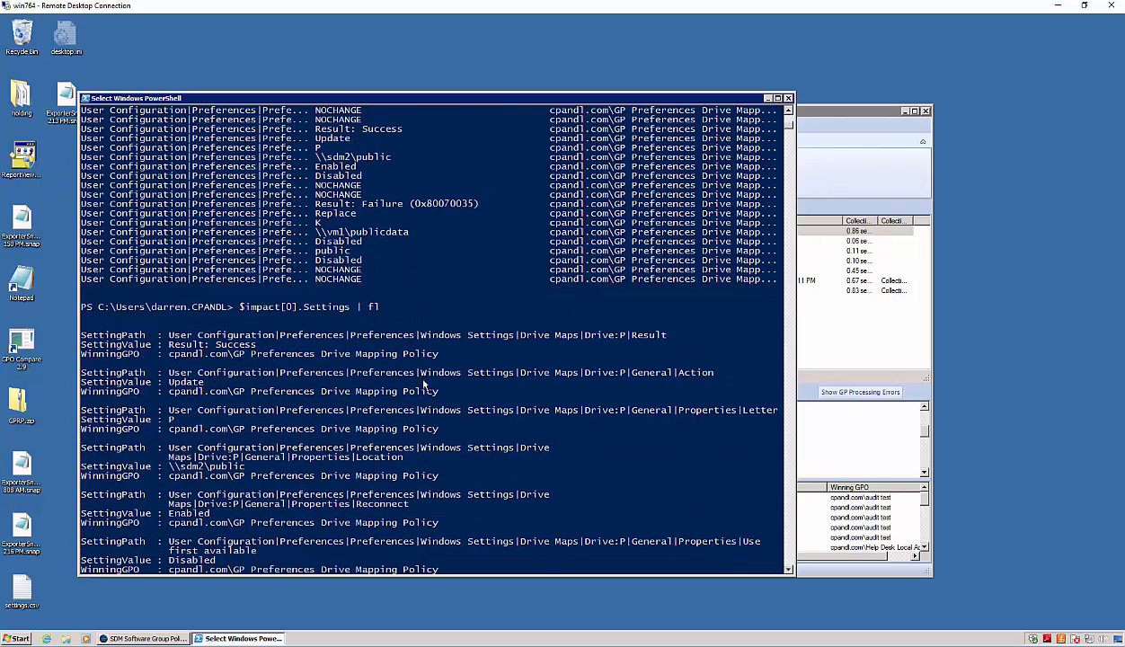
{"action": "scroll", "scroll_direction": "down", "scroll_amount": 3}
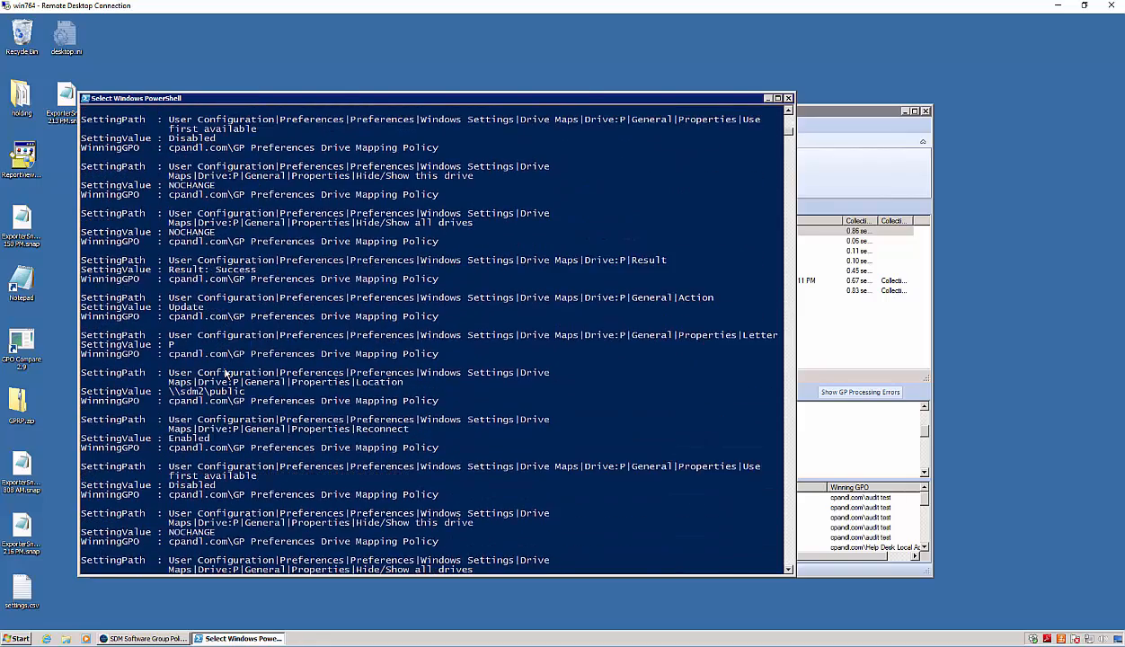
{"action": "scroll", "scroll_direction": "down", "scroll_amount": 3}
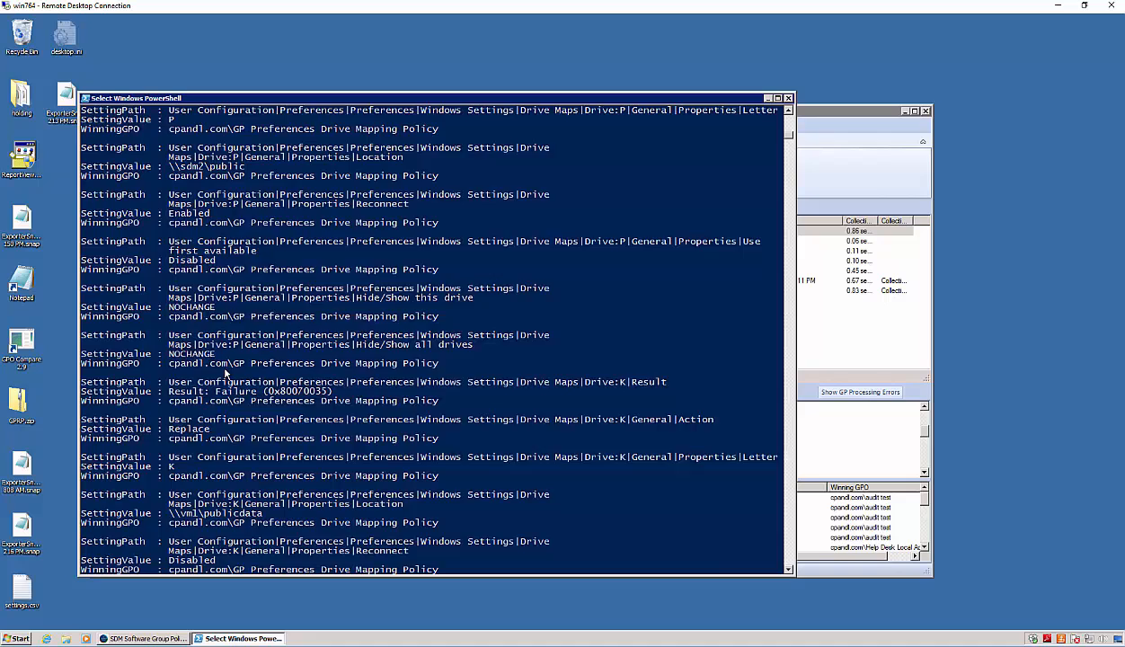
{"action": "scroll", "scroll_direction": "down", "scroll_amount": 3}
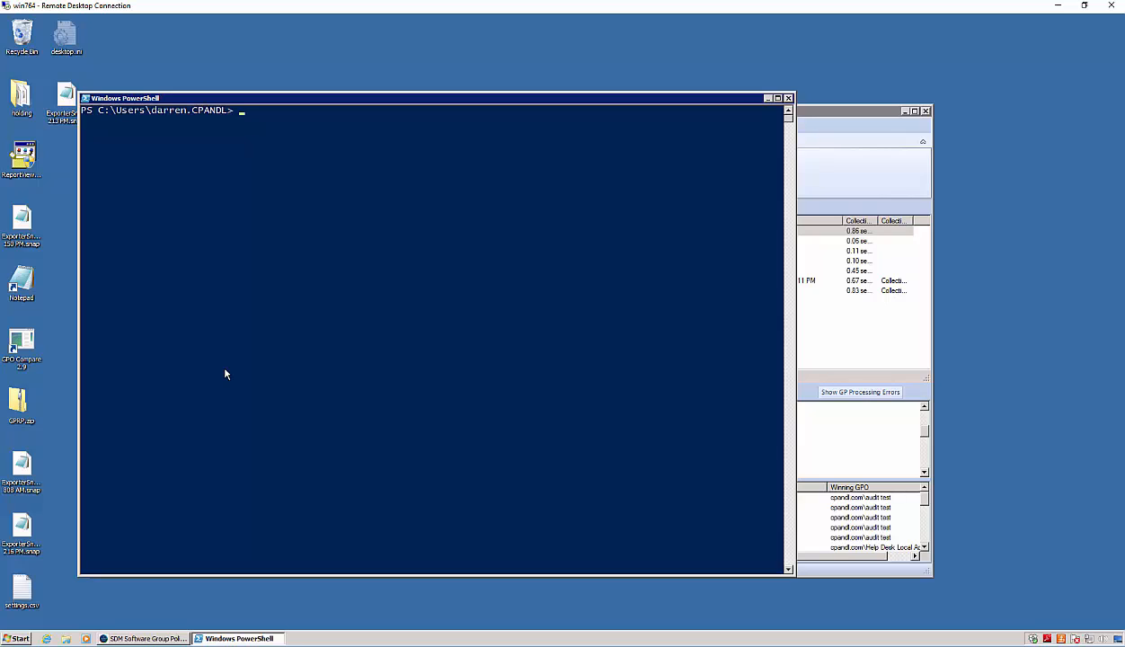
Step: Search for the 'rename guest' setting and highlight the winning GPO Domain-Wide Security Settings
{"action": "type", "text": "$impact[0].Settings"}
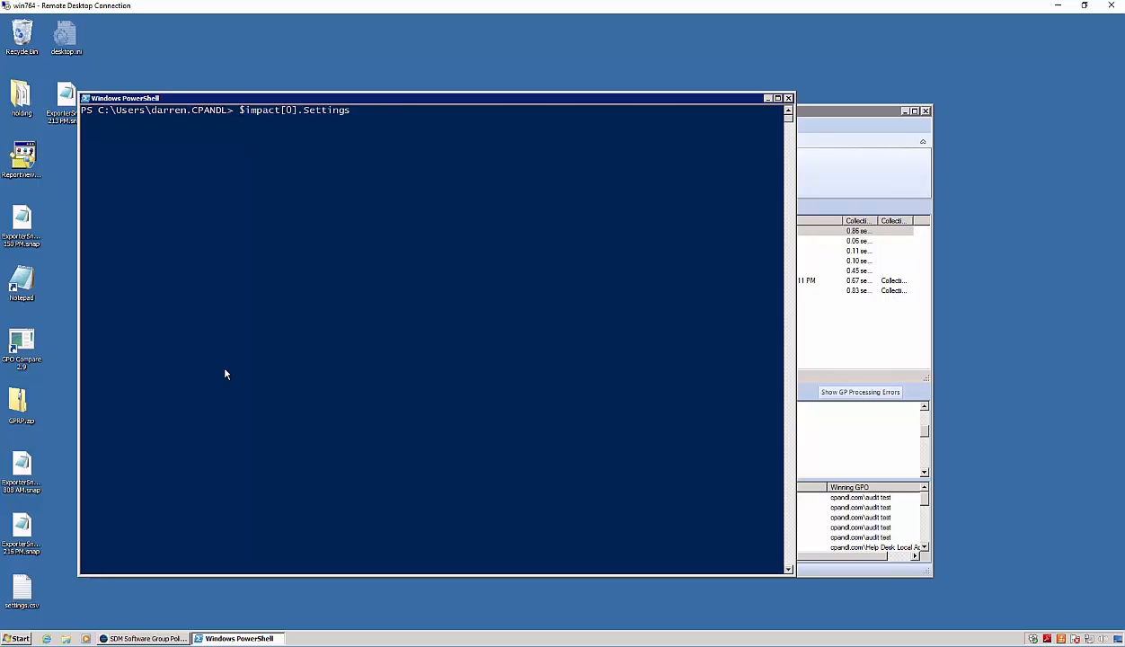
{"action": "type", "text": "Compare-SDMSettingBaseline -SettingPath \"Computer Configuration|Policies|Windows Settings|Security Settings|Local Policies|User Rights Assignment|Bypass traverse checking\" -SettingValue \"Administrators\""}
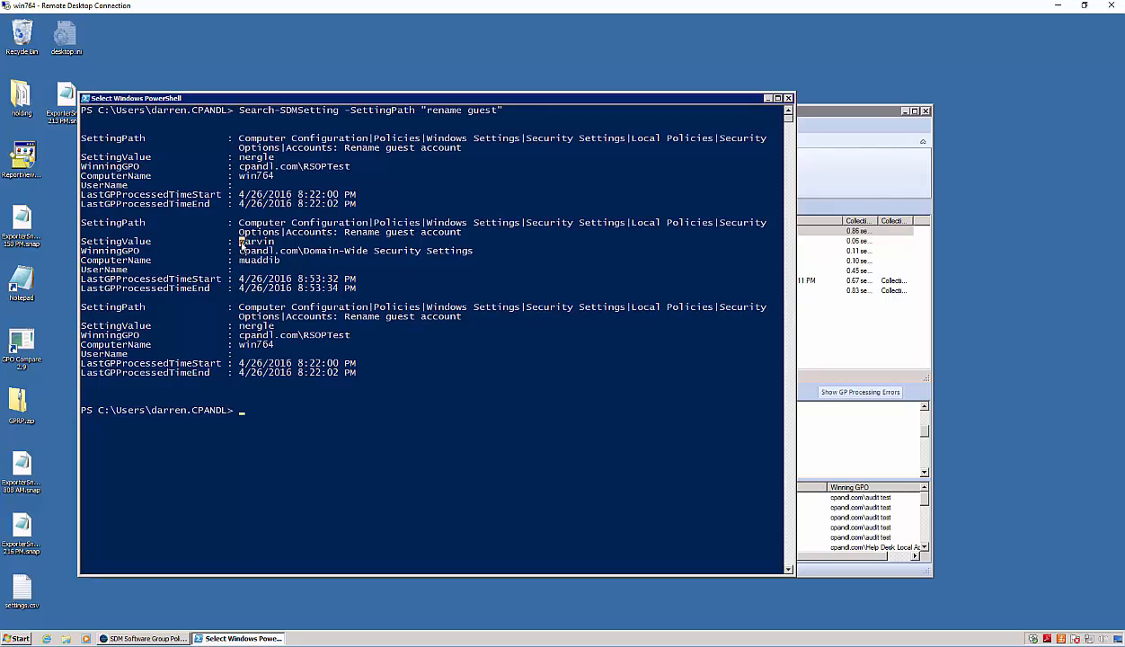
{"action": "double_click", "coordinate": [257, 240]}
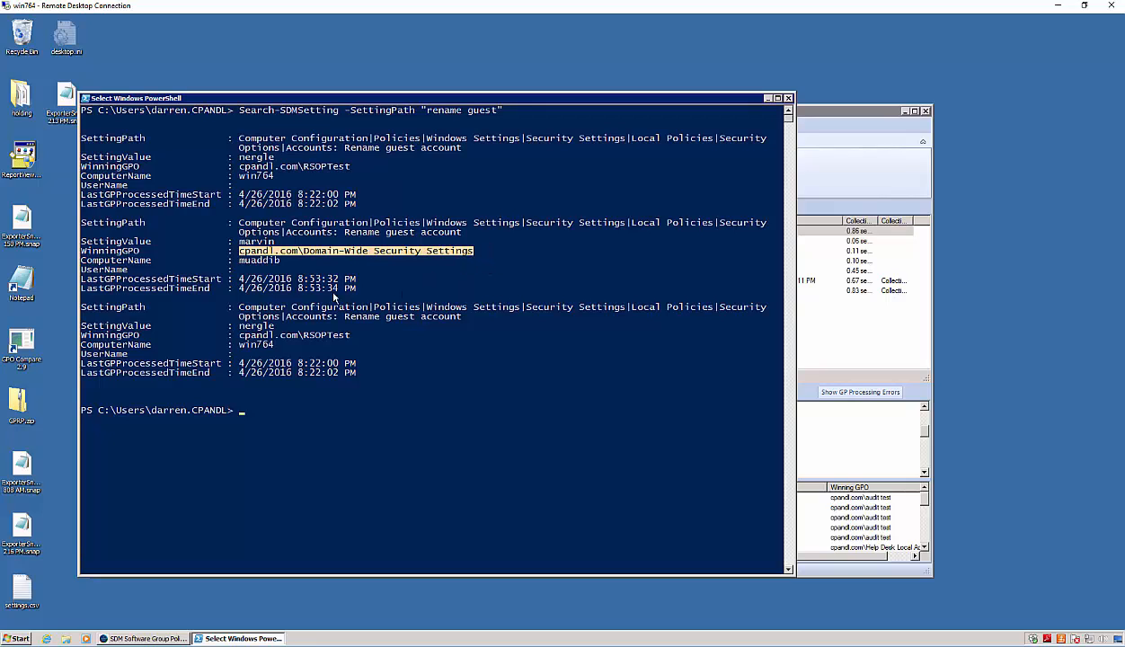
{"action": "mouse_move", "coordinate": [344, 279]}
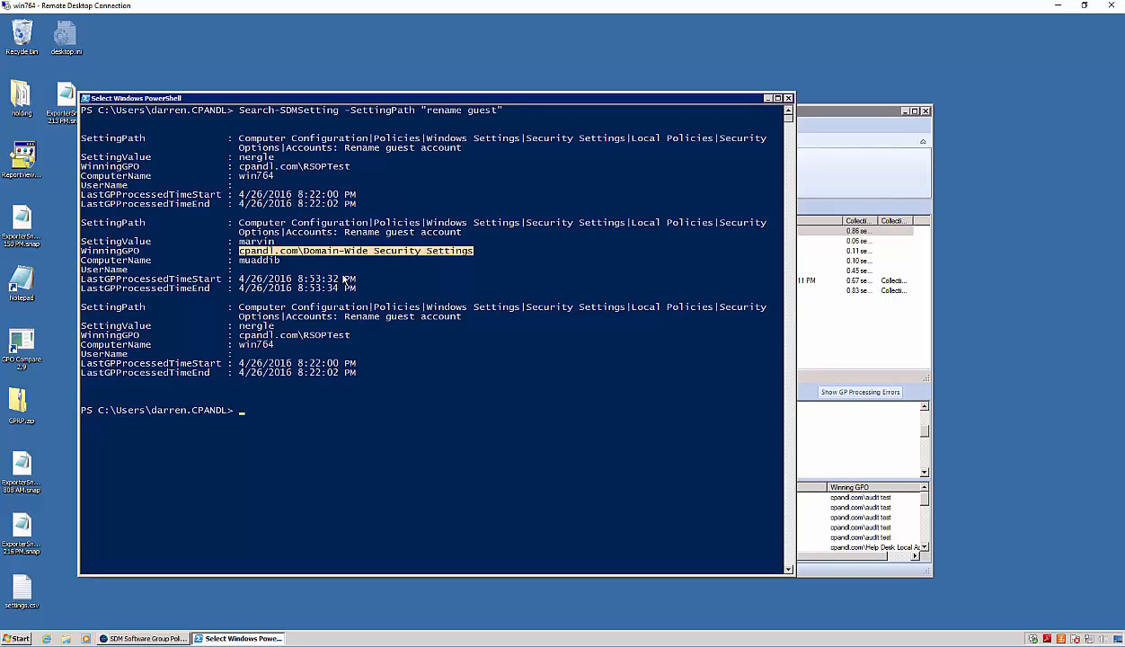
Step: Compare Bypass traverse checking against the Administrators baseline, highlighting missing computers win764 and cabernet
{"action": "type", "text": "Show-SDMGPOImpact -Name \"cpandl.com\\GP Preferences Drive Mapping Policy\""}
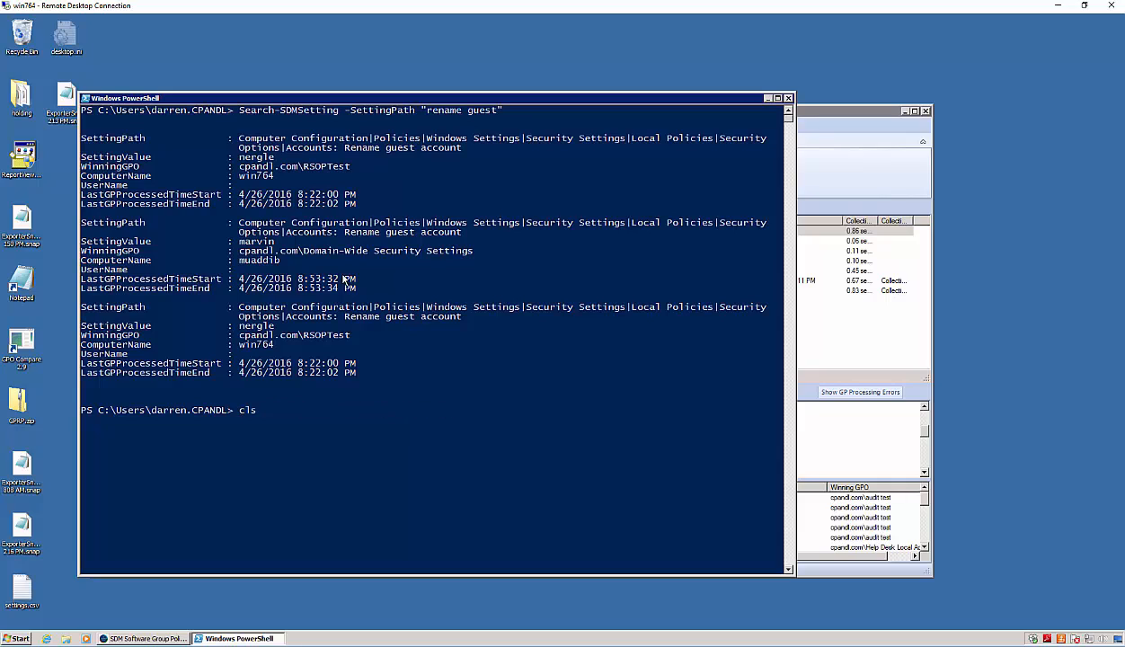
{"action": "type", "text": "$impact = Show-SDMGPOImpact -Name \"cpandl.com\\Help Desk Local Admin\""}
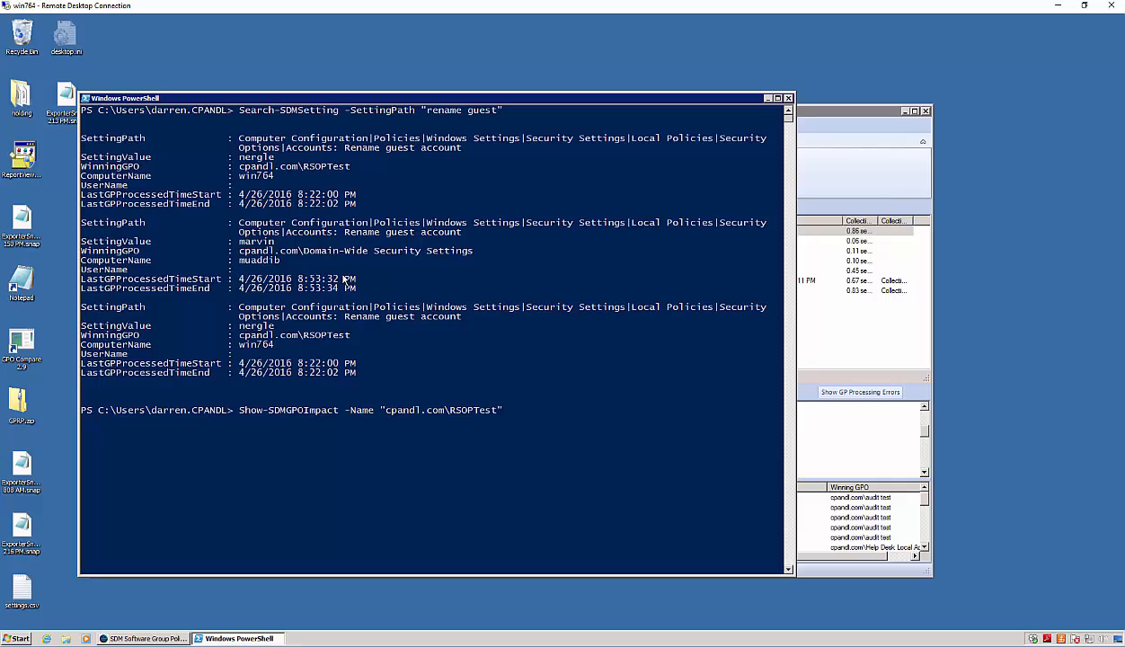
{"action": "type", "text": "cls"}
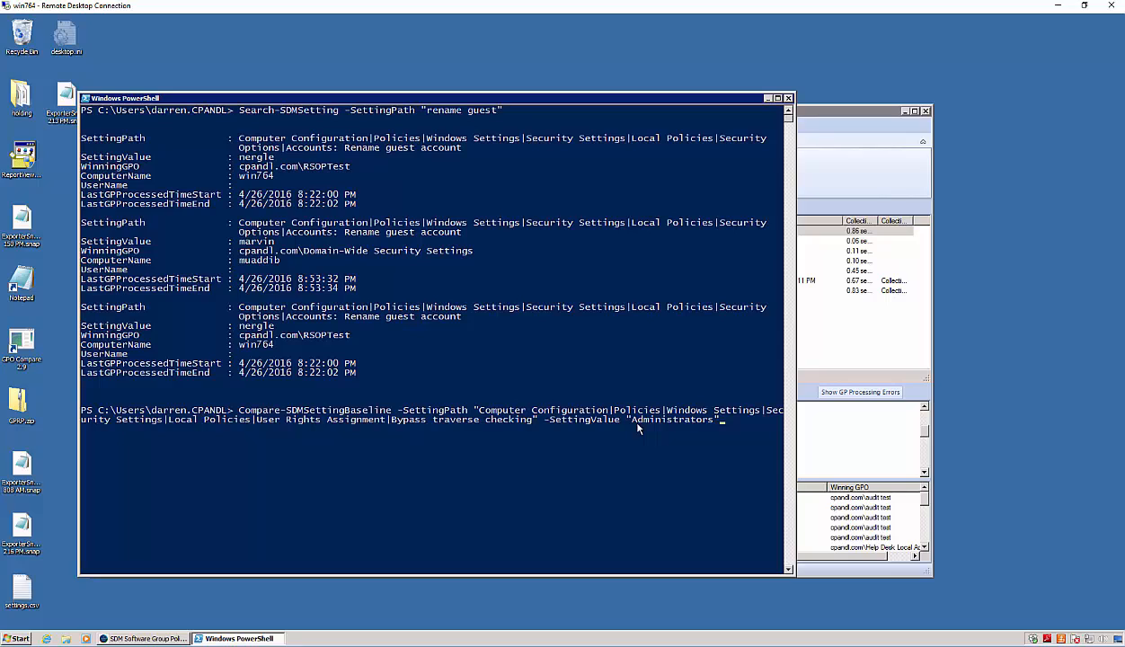
{"action": "double_click", "coordinate": [672, 420]}
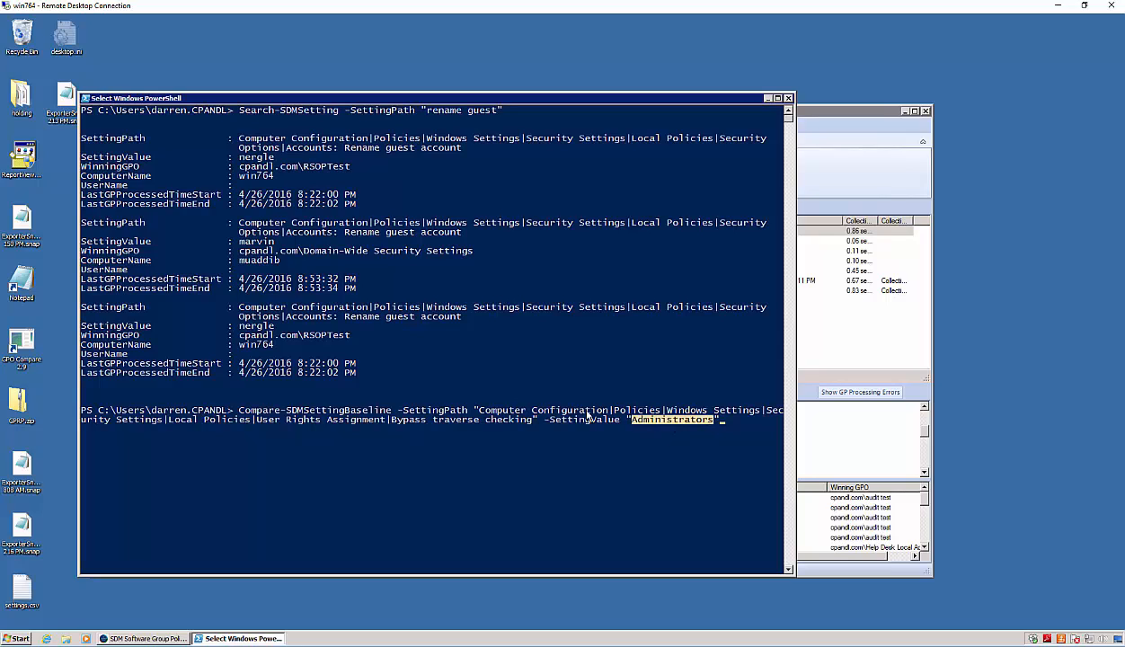
{"action": "mouse_move", "coordinate": [433, 427]}
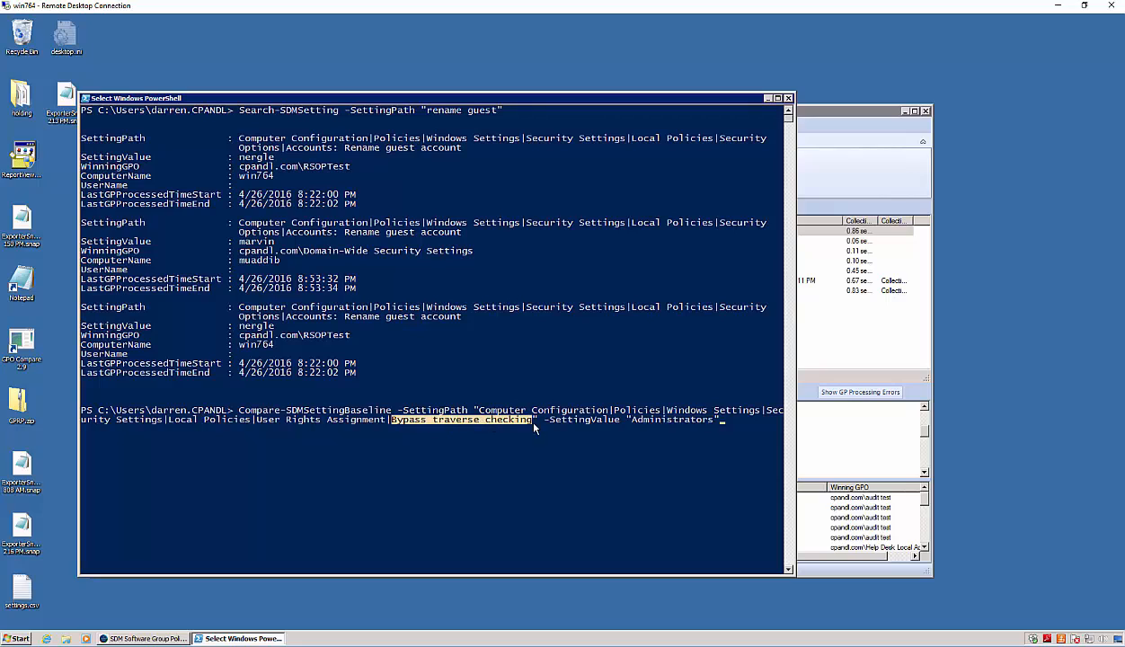
{"action": "mouse_move", "coordinate": [492, 378]}
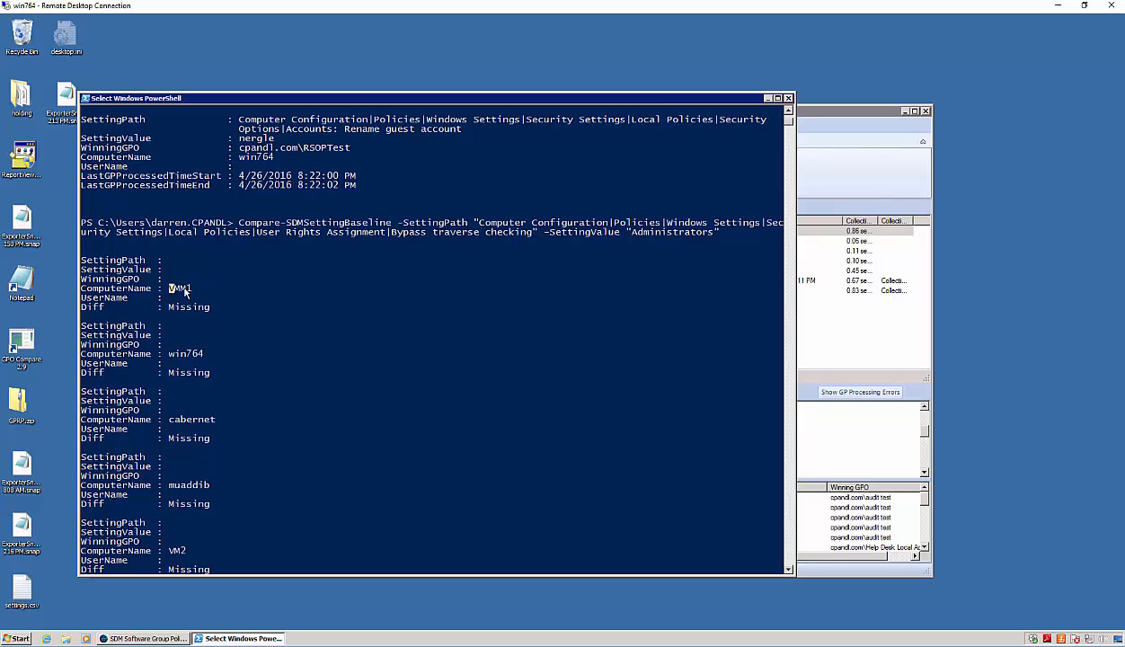
{"action": "double_click", "coordinate": [181, 288]}
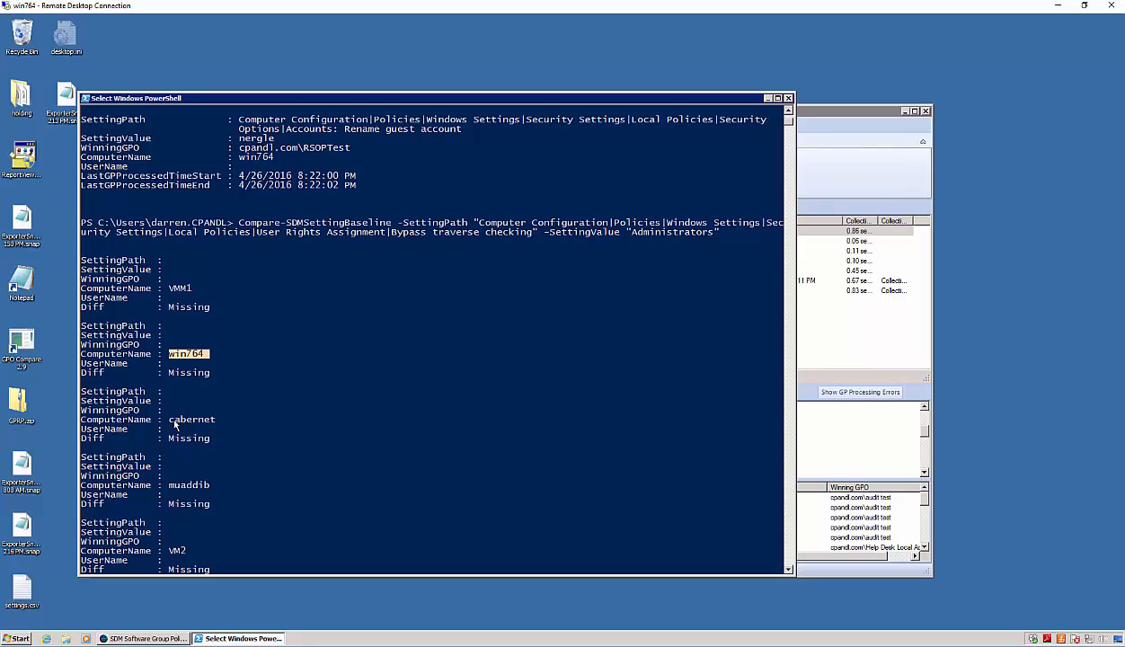
{"action": "double_click", "coordinate": [192, 419]}
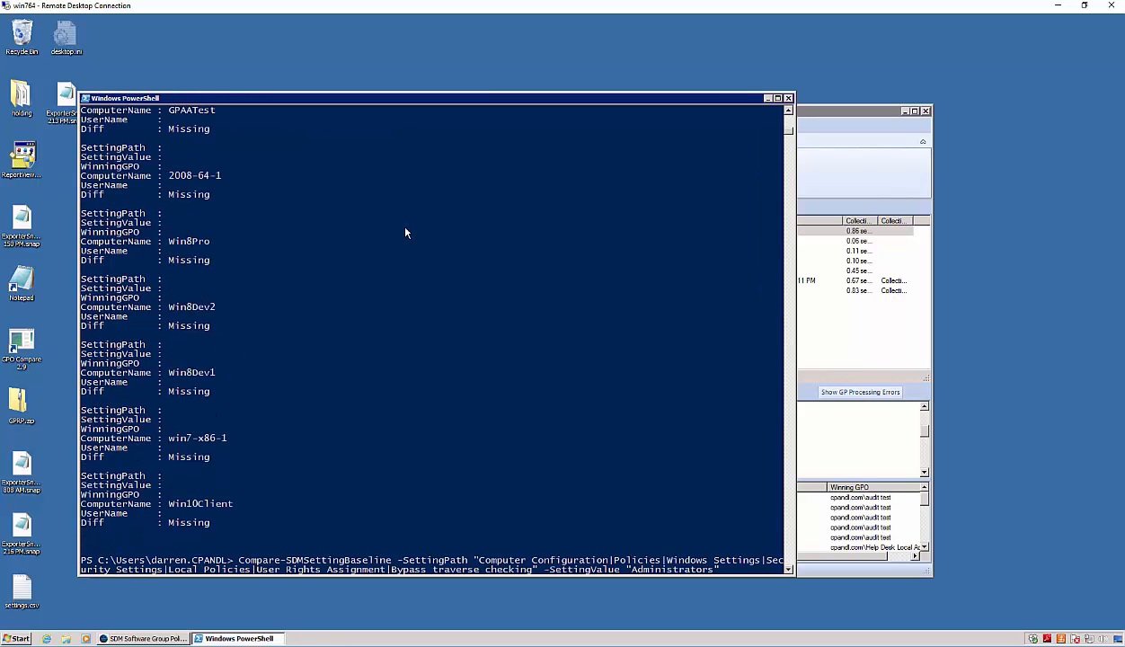
Step: Rerun the Administrators baseline check with -Same and scroll to the matching domain controllers
{"action": "type", "text": "-sam"}
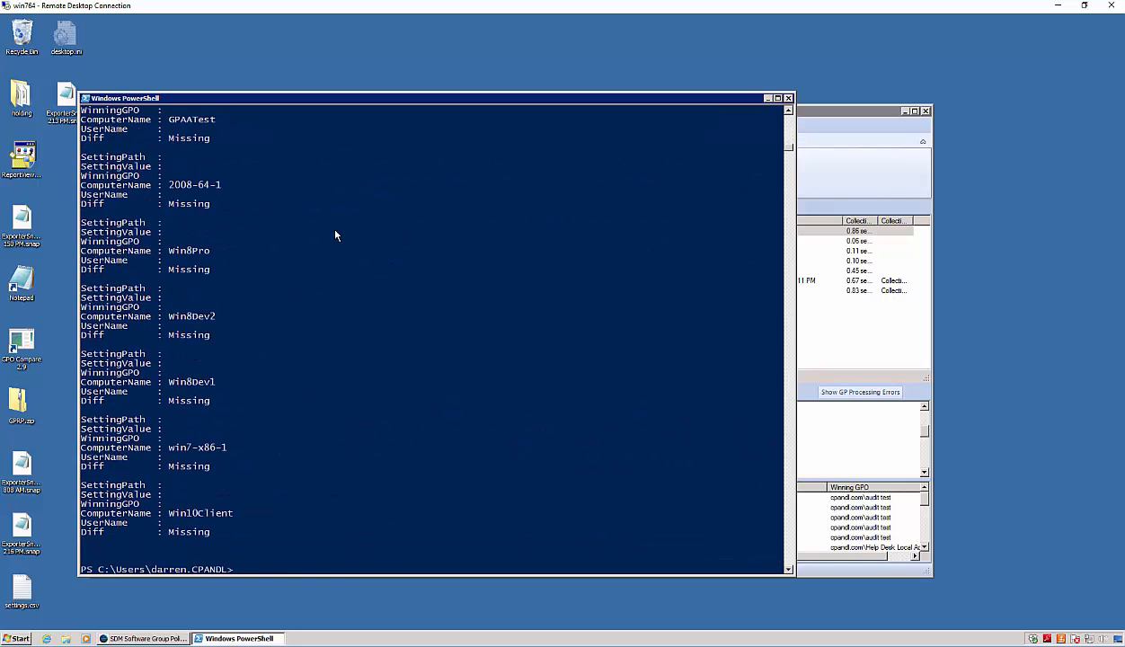
{"action": "scroll", "scroll_direction": "down", "scroll_amount": 3}
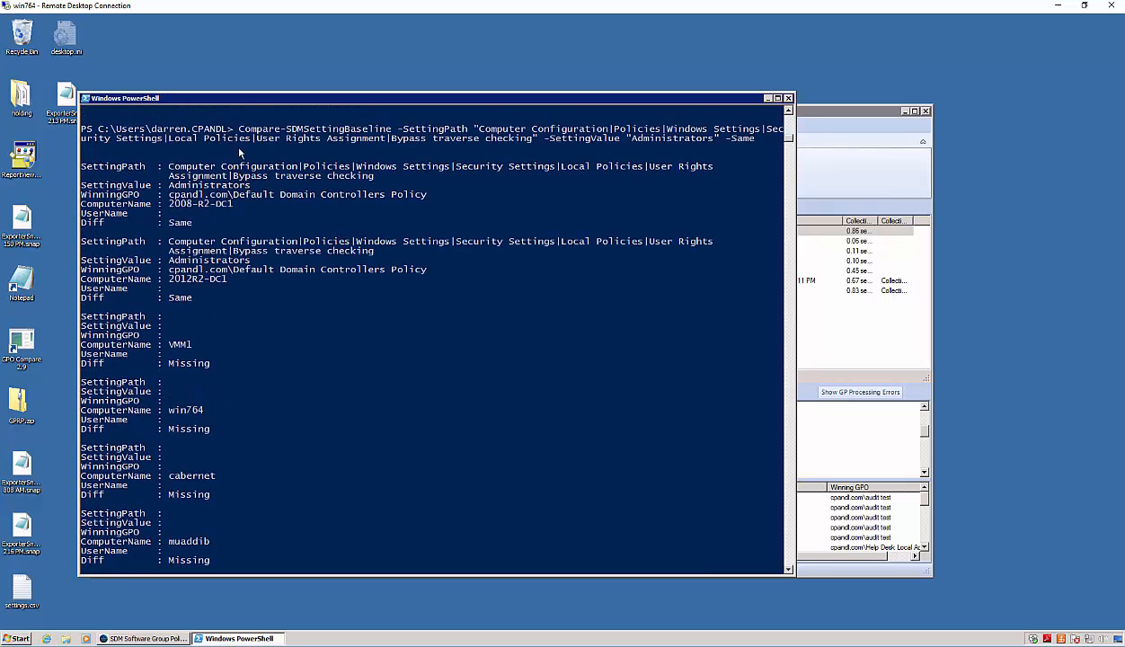
{"action": "scroll", "scroll_direction": "down", "scroll_amount": 3}
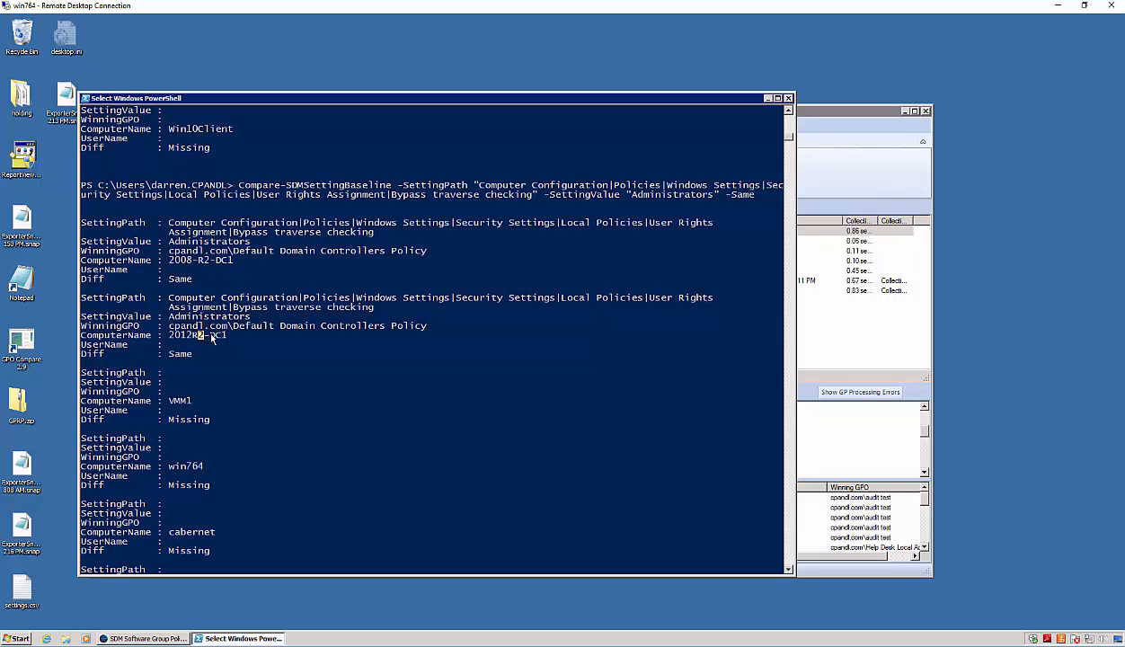
{"action": "mouse_move", "coordinate": [176, 357]}
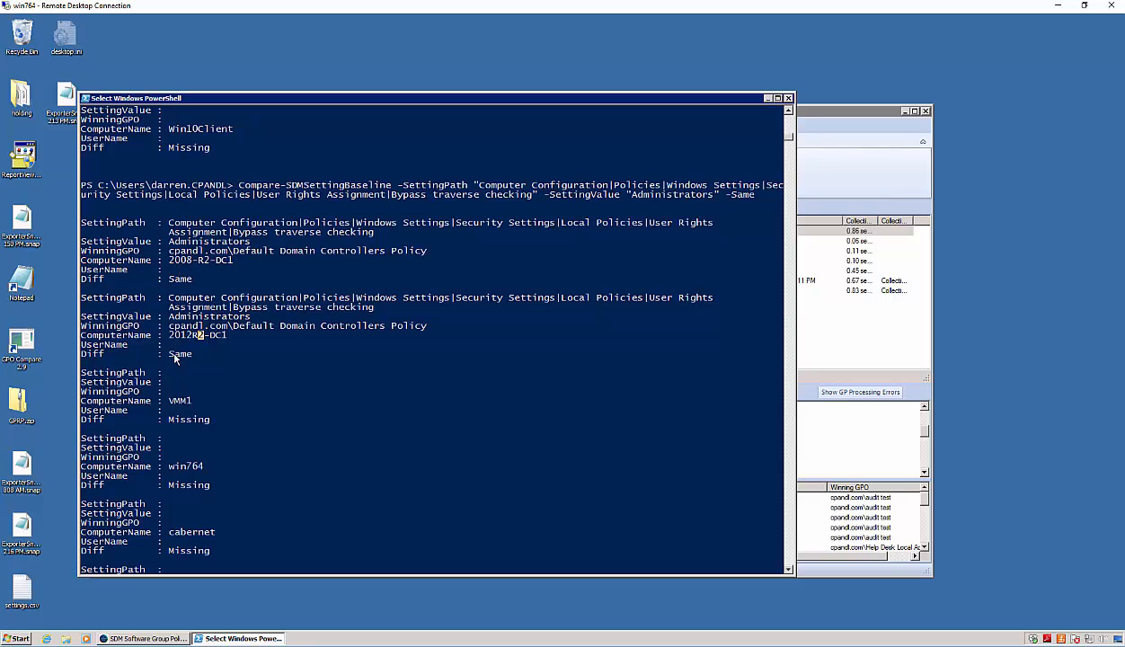
{"action": "mouse_move", "coordinate": [363, 313]}
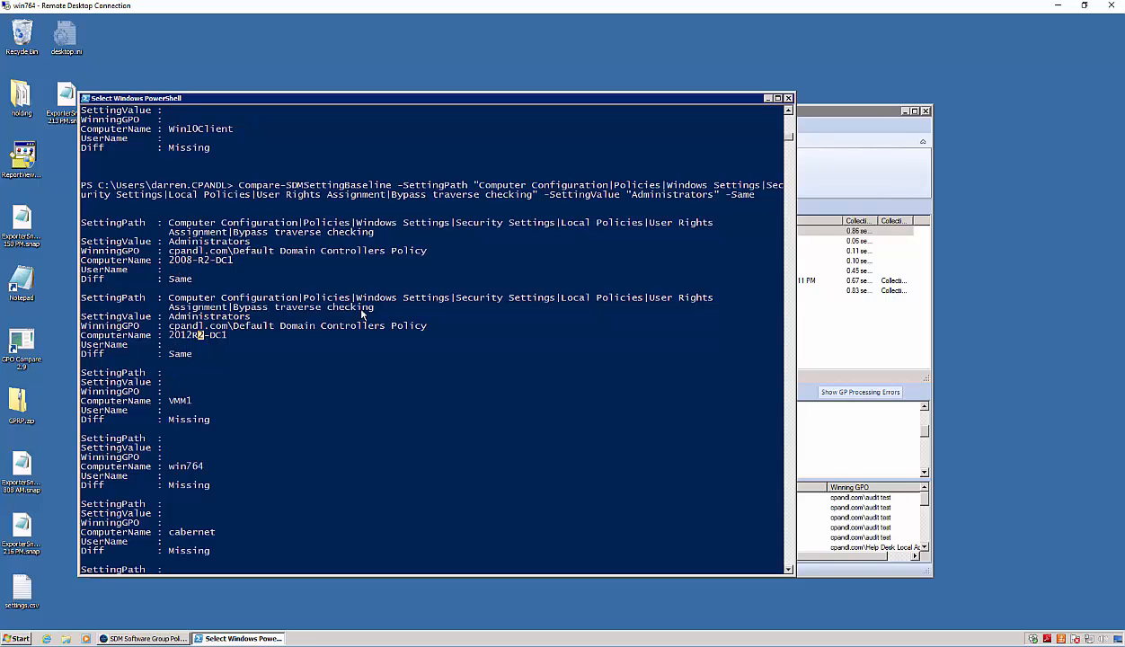
{"action": "double_click", "coordinate": [208, 250]}
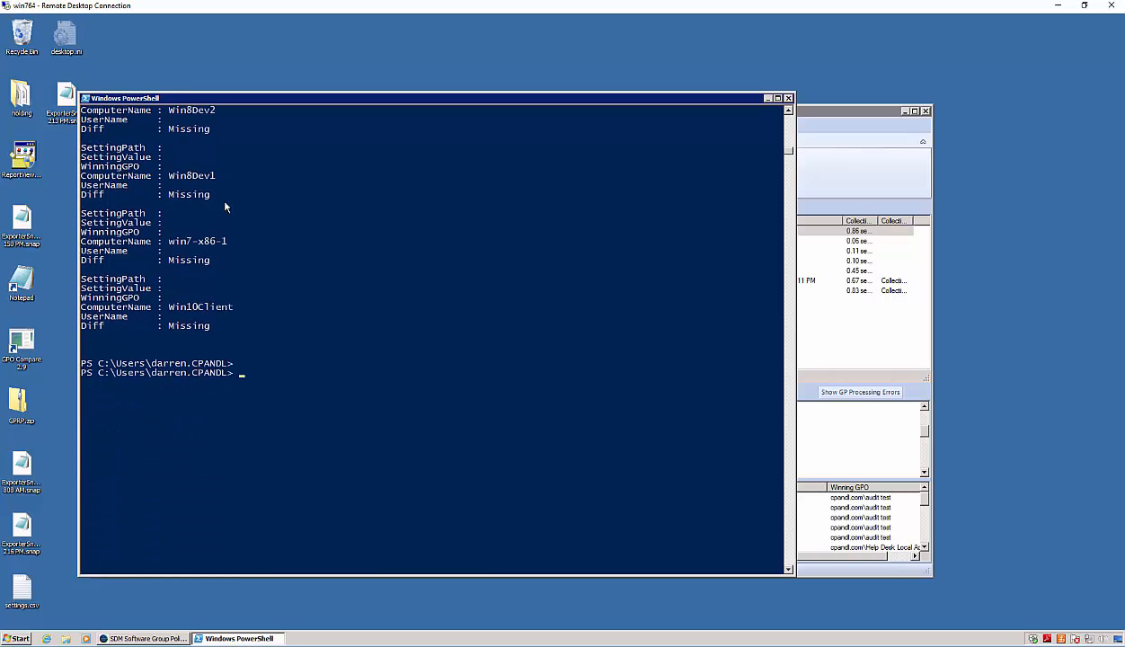
Step: Get Group Policy processing times with Get-SDMGPTiming for win764, then for cabernet
{"action": "type", "text": "get"}
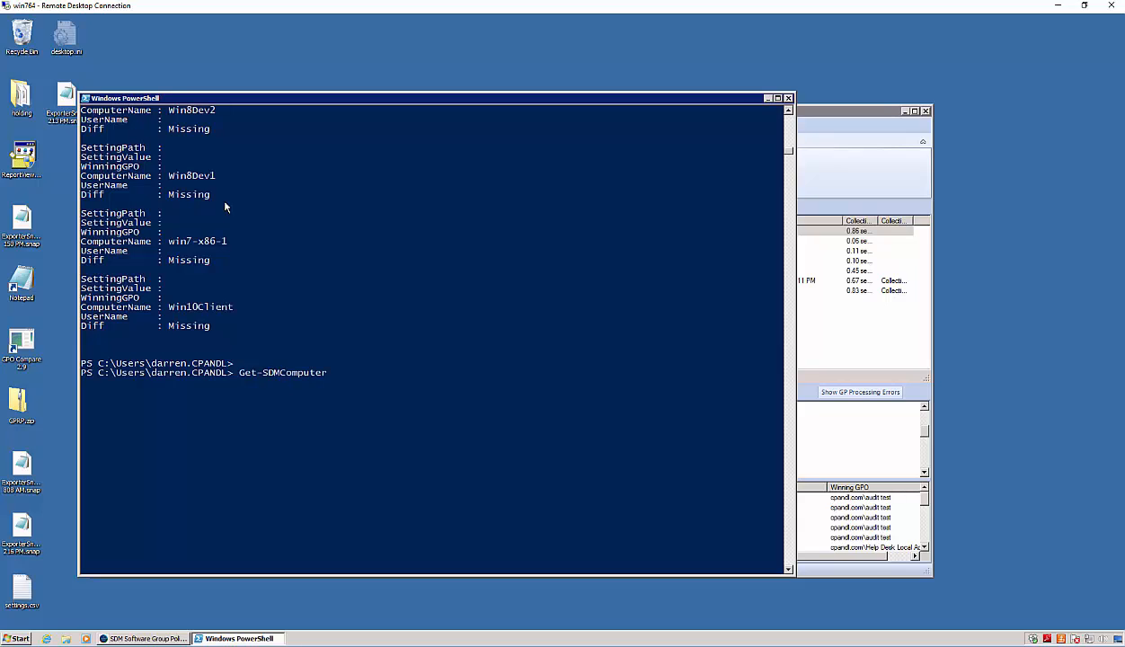
{"action": "type", "text": "Get-SDMgpoBackup"}
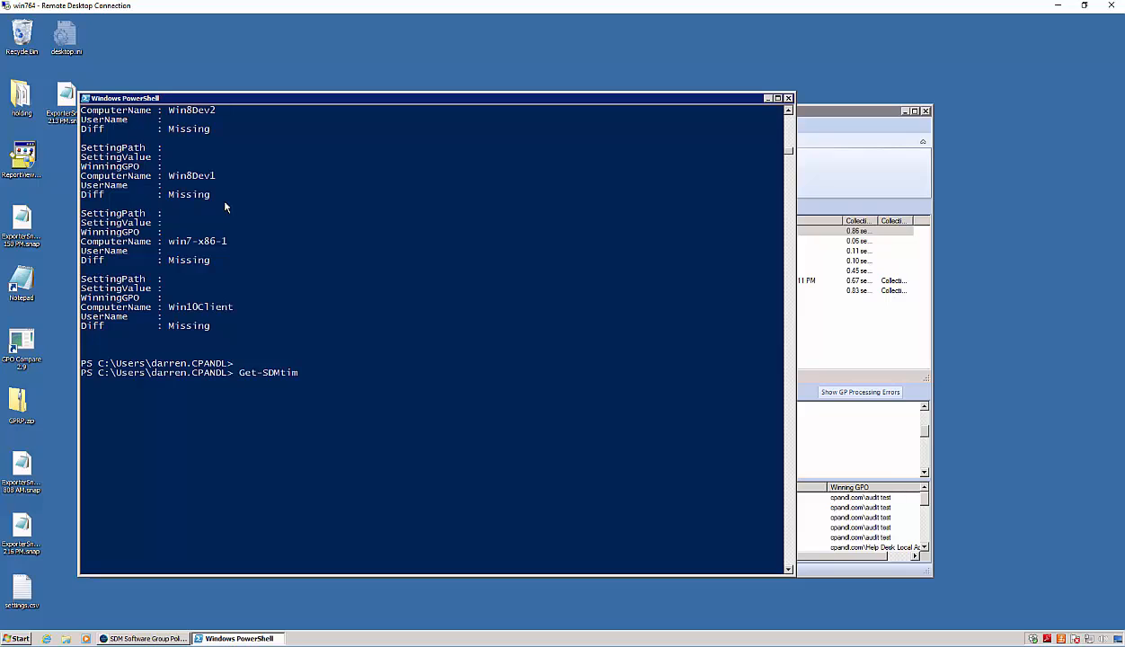
{"action": "type", "text": "gp"}
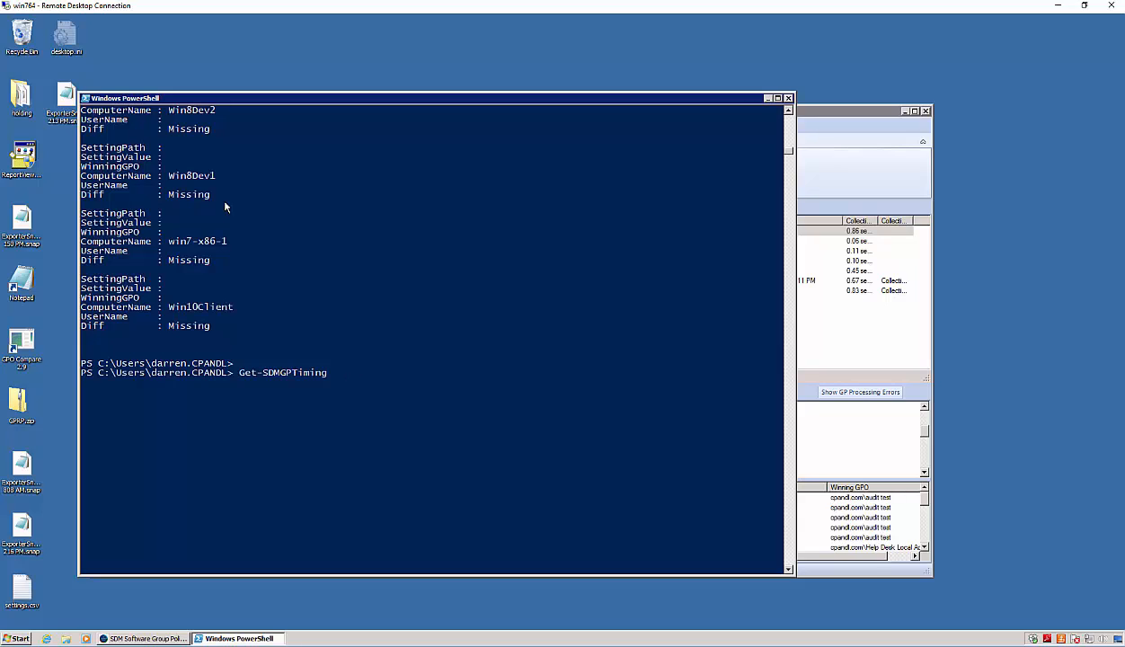
{"action": "type", "text": "-ComputerName ca"}
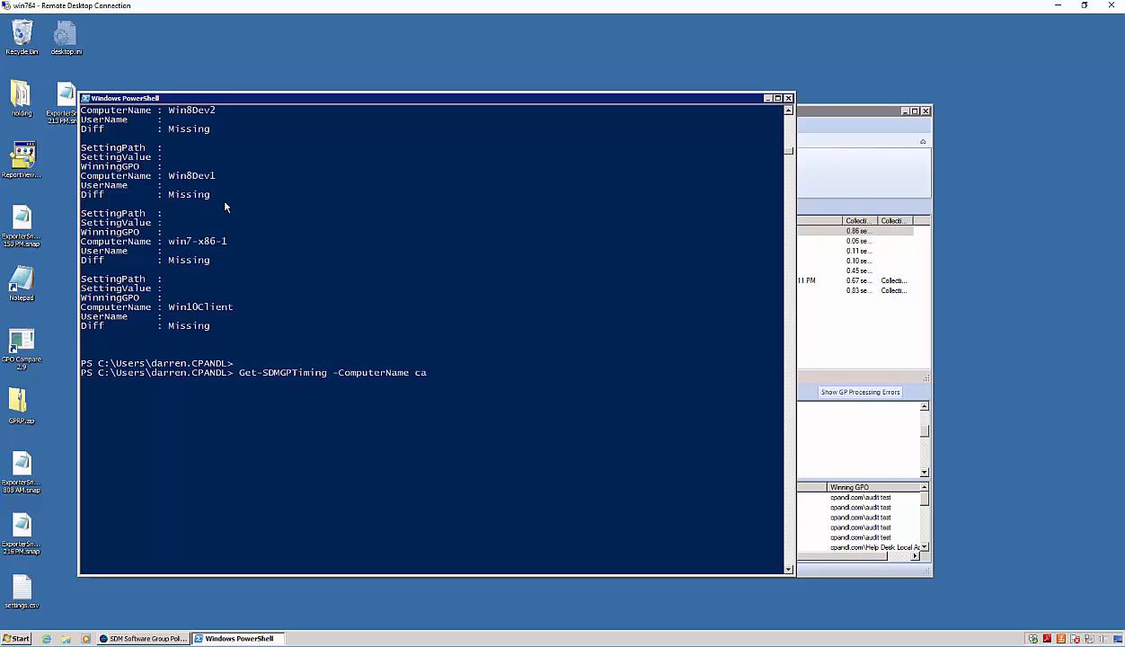
{"action": "type", "text": "in764"}
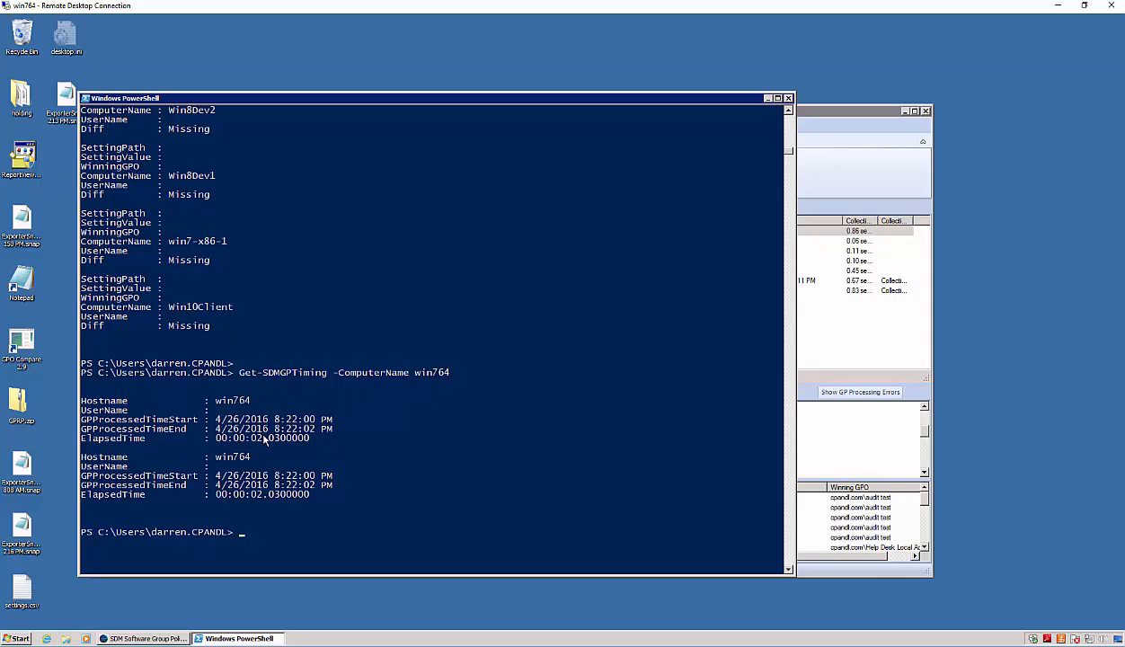
{"action": "type", "text": "Get-SDMGPTiming -ComputerName win764"}
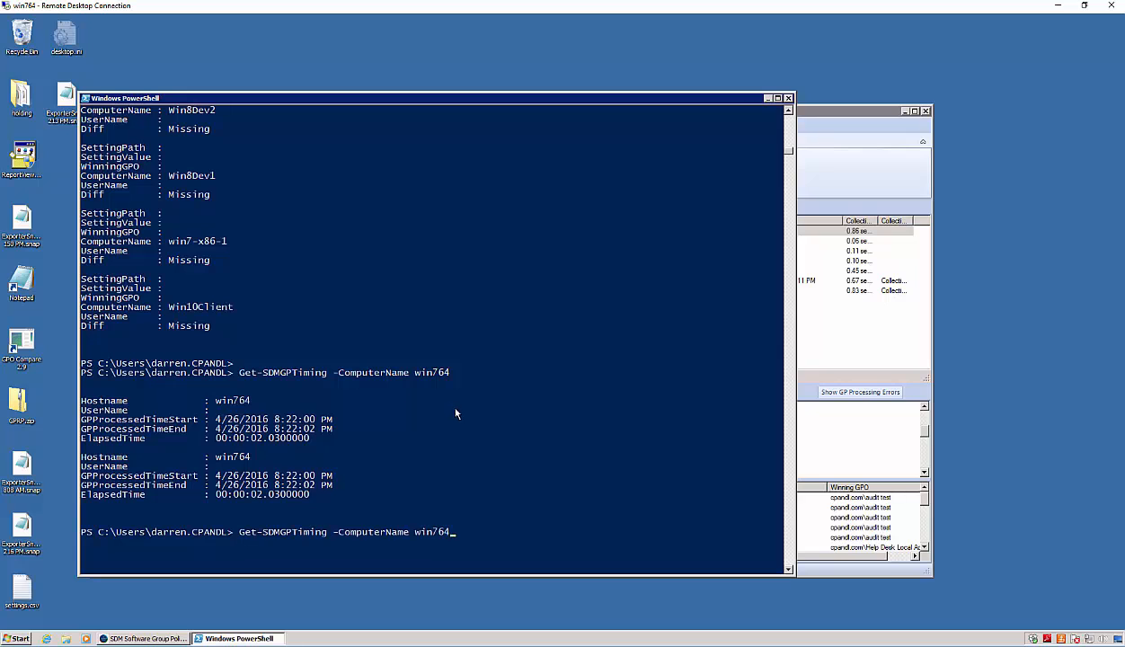
{"action": "type", "text": "cabernet"}
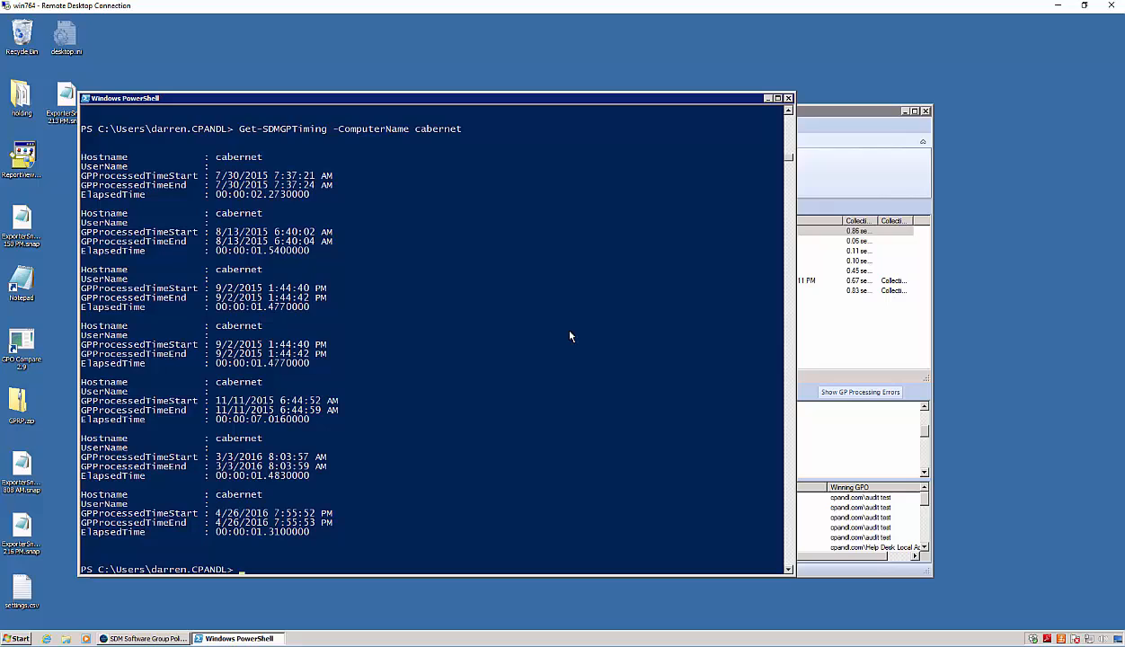
{"action": "mouse_move", "coordinate": [332, 252]}
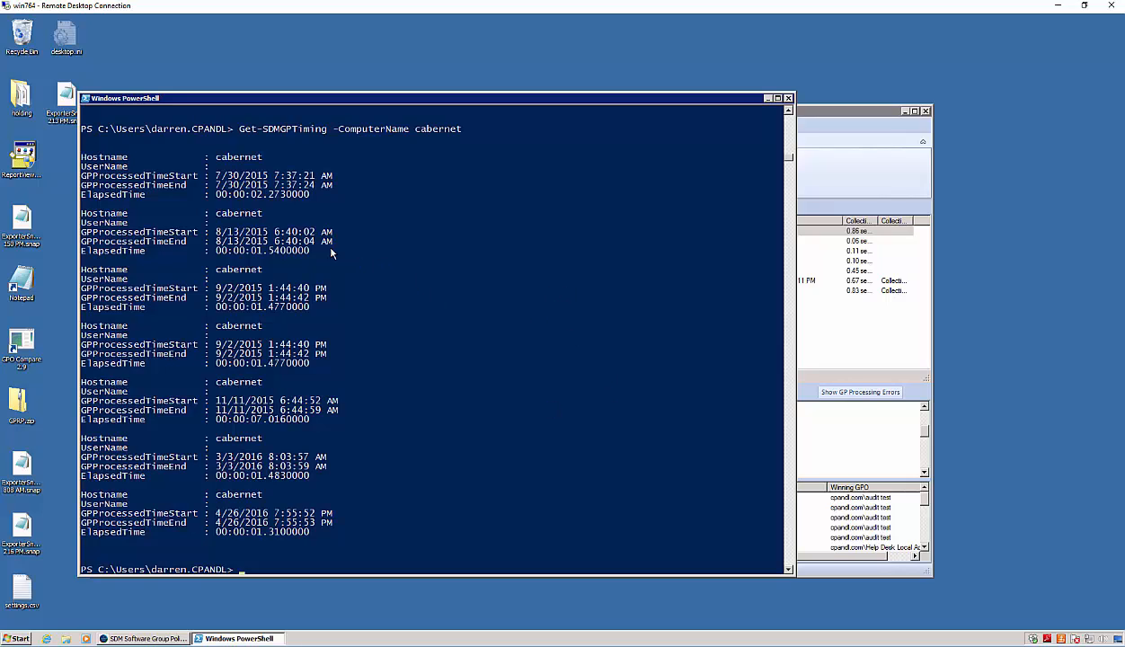
{"action": "mouse_move", "coordinate": [271, 268]}
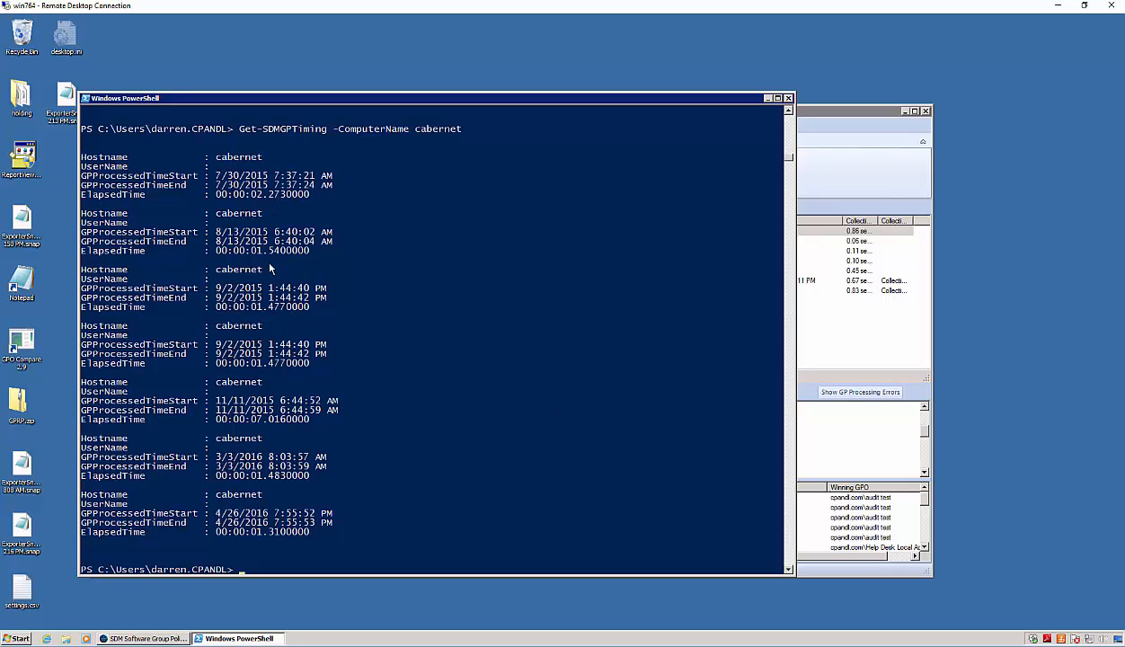
{"action": "mouse_move", "coordinate": [305, 222]}
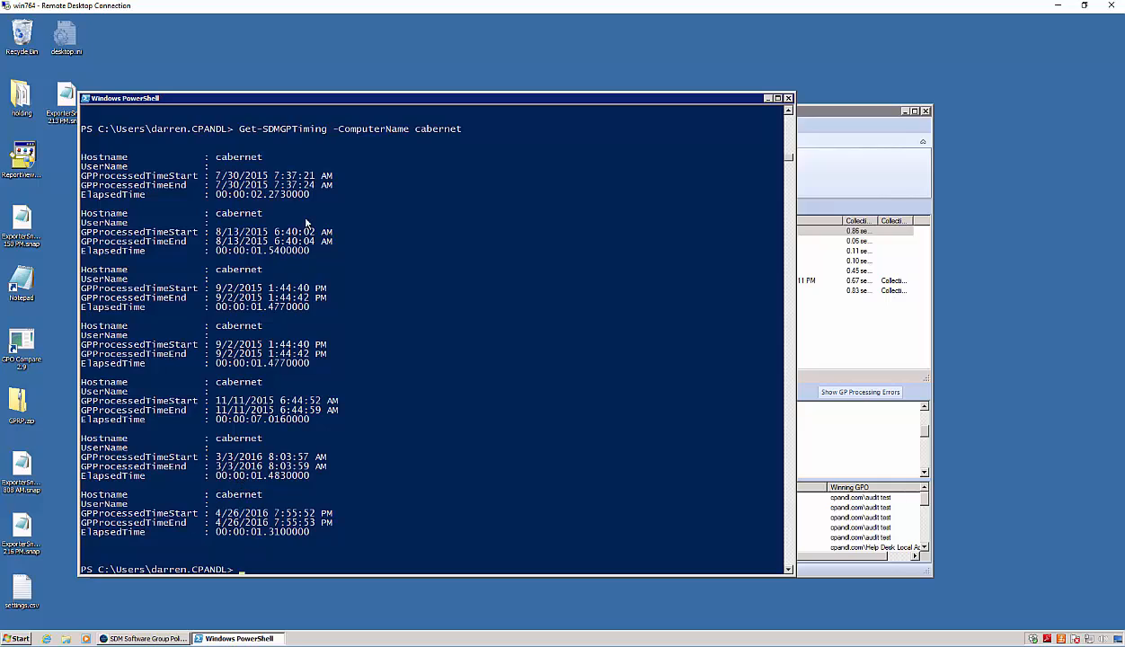
{"action": "mouse_move", "coordinate": [241, 201]}
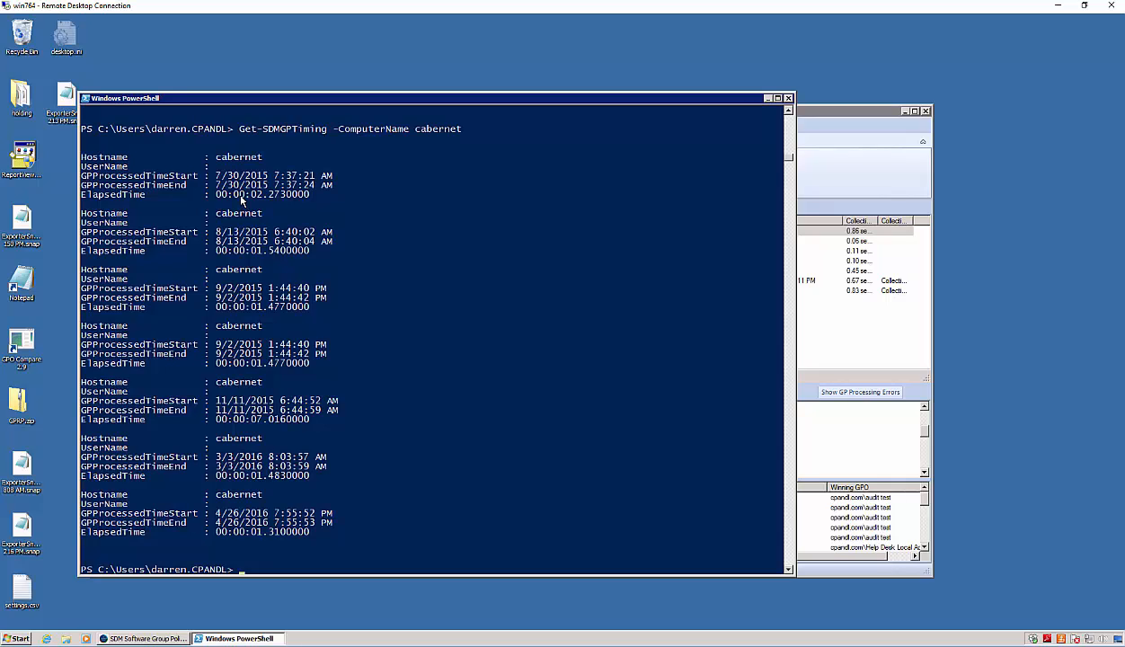
Step: Display Get-SDMGPTiming help showing its -ComputerName and -UserName syntax with -Last
{"action": "type", "text": "get-help get-sdmgptiming"}
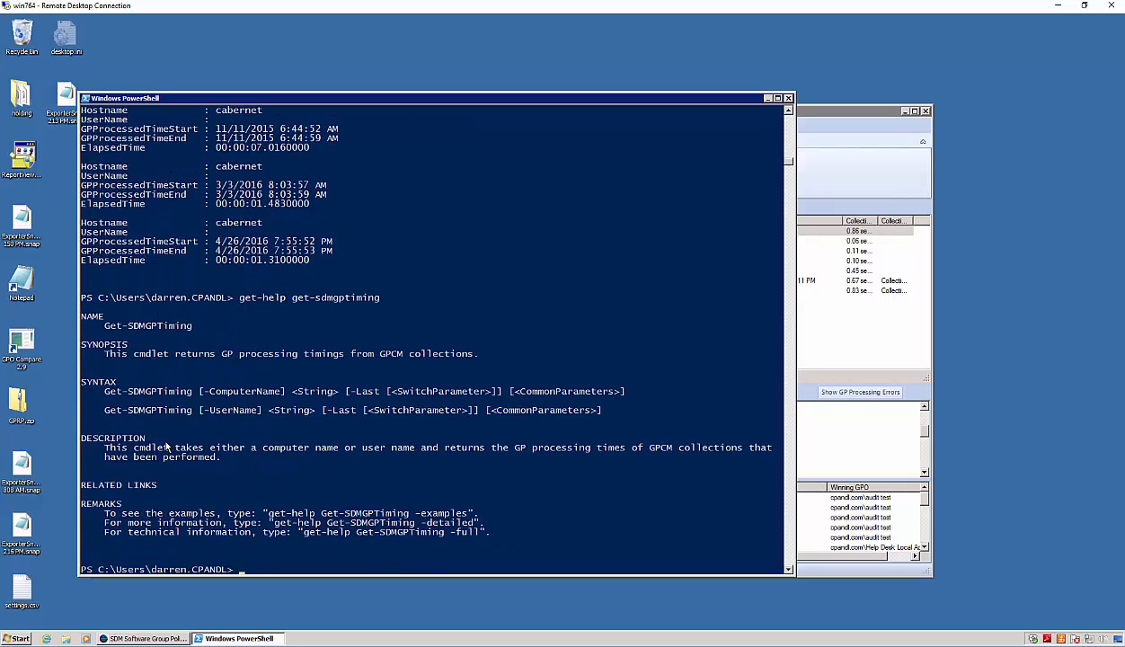
{"action": "mouse_move", "coordinate": [235, 393]}
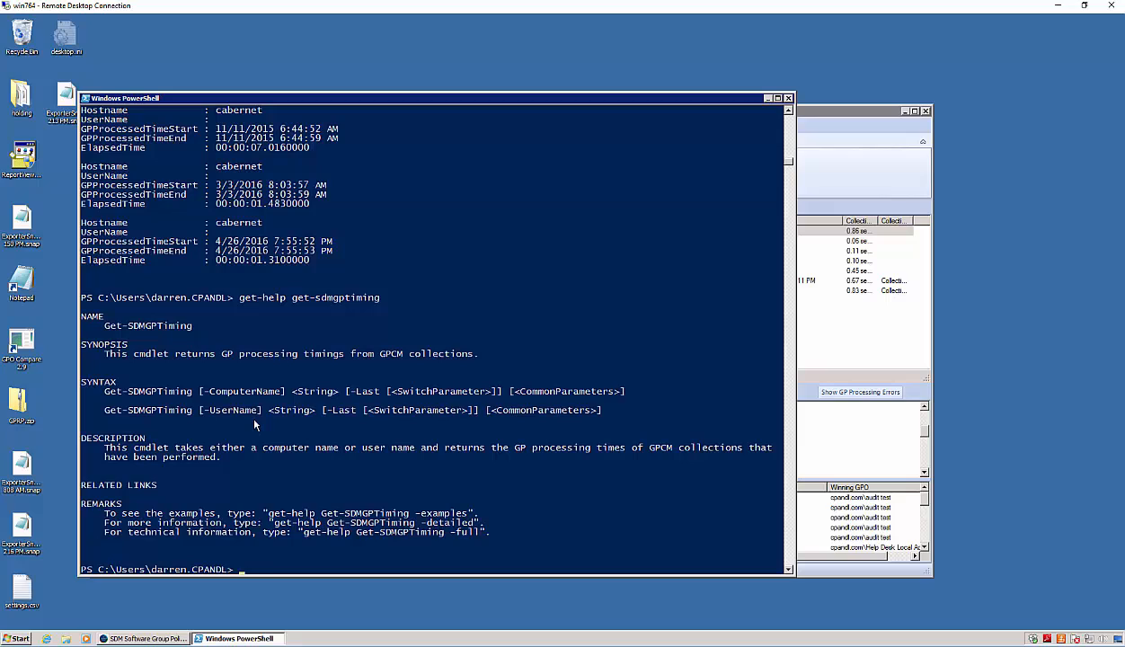
{"action": "type", "text": "Get-SDMGPTiming -ComputerName caberne"}
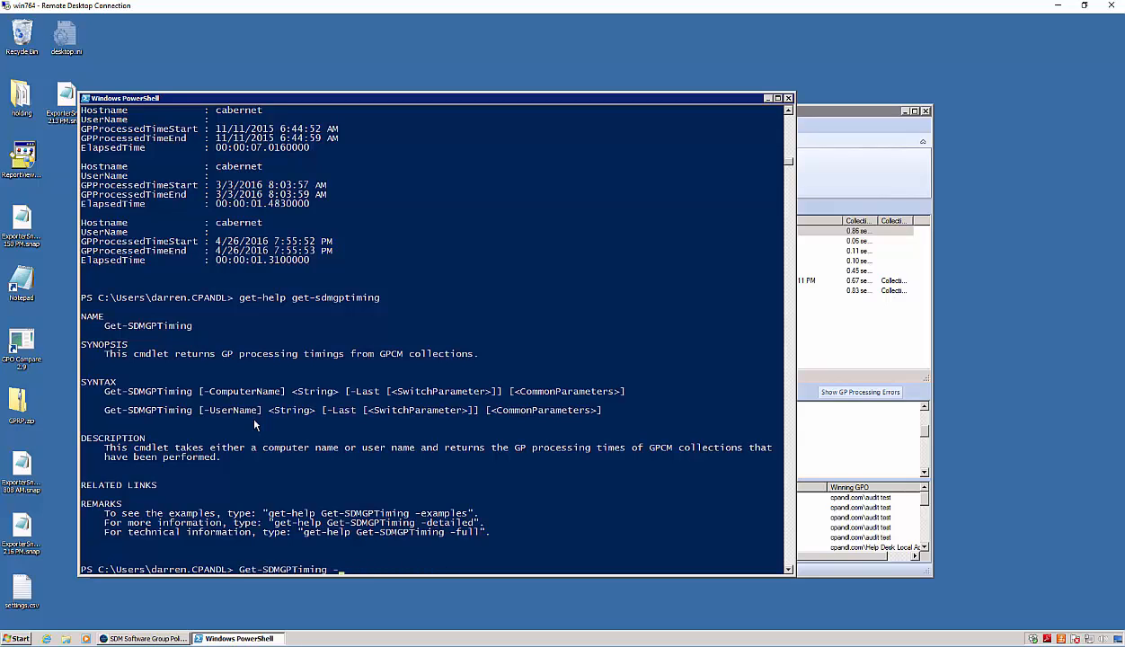
Step: List processing times for user darren across all computers and scroll through the results
{"action": "type", "text": "UserName darr"}
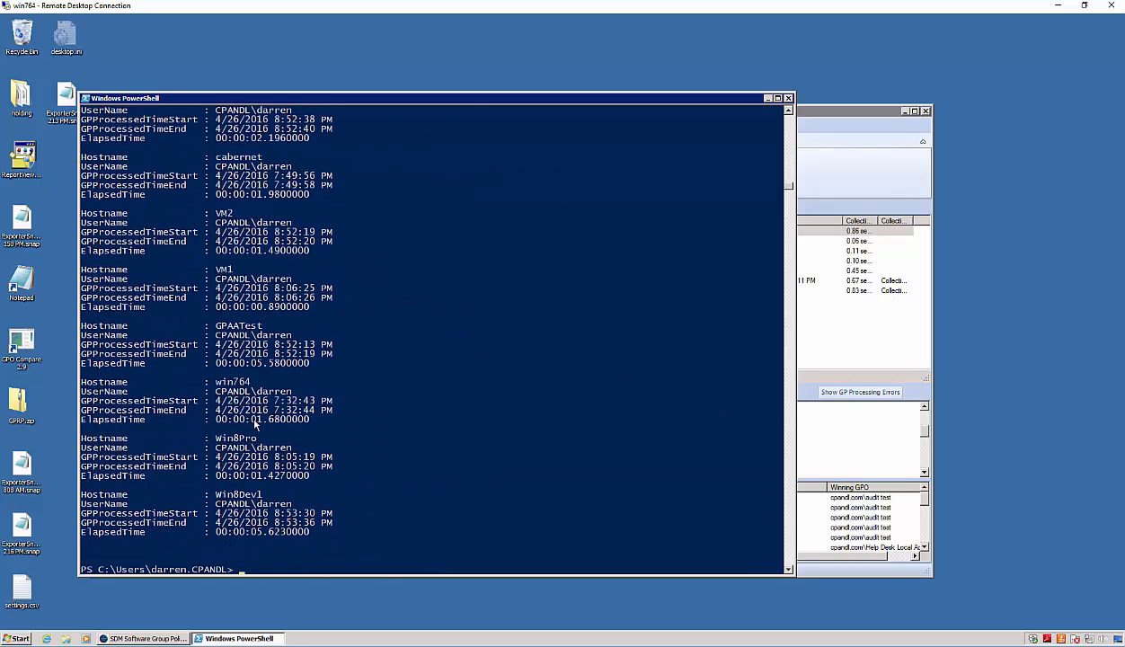
{"action": "scroll", "scroll_direction": "down", "scroll_amount": 3}
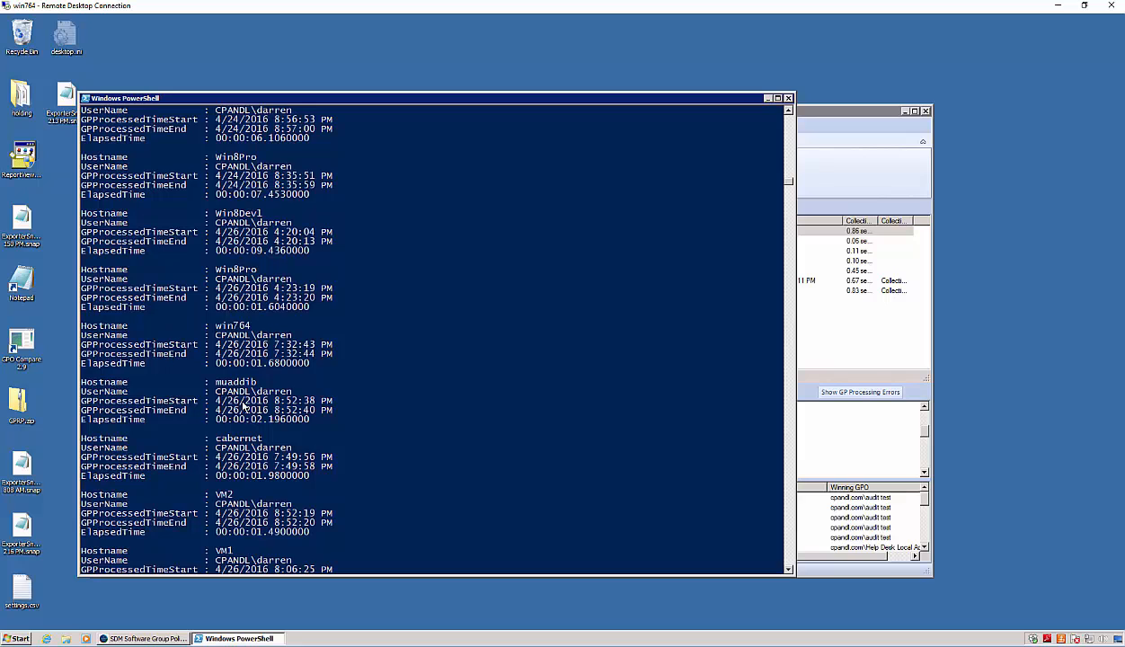
{"action": "scroll", "scroll_direction": "down", "scroll_amount": 3}
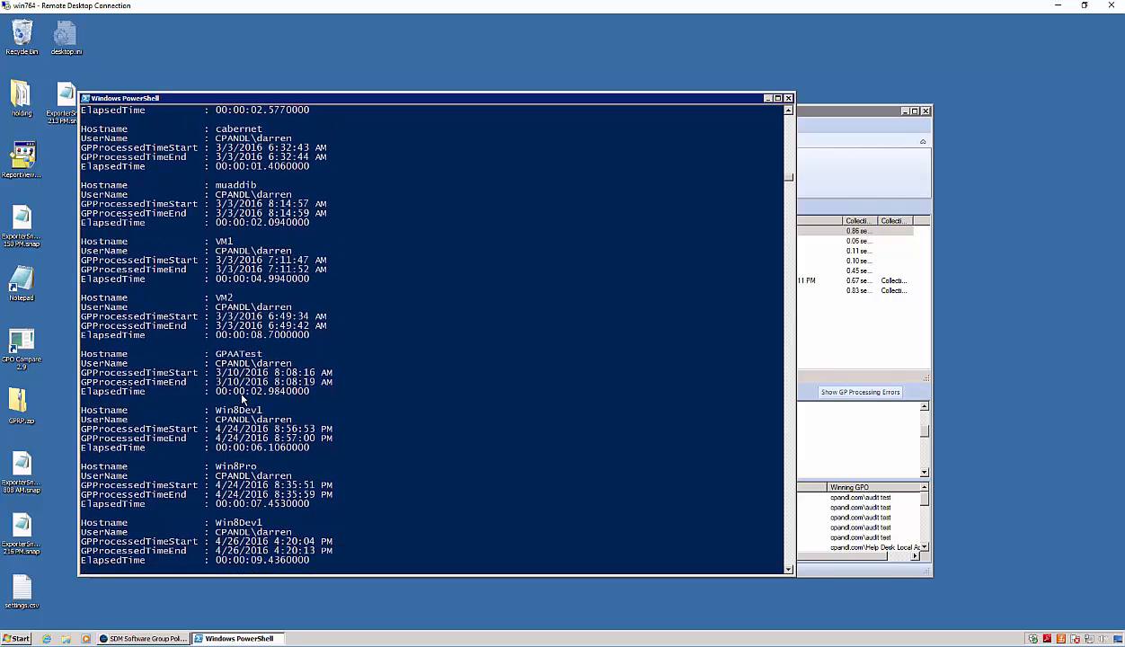
{"action": "scroll", "scroll_direction": "down", "scroll_amount": 3}
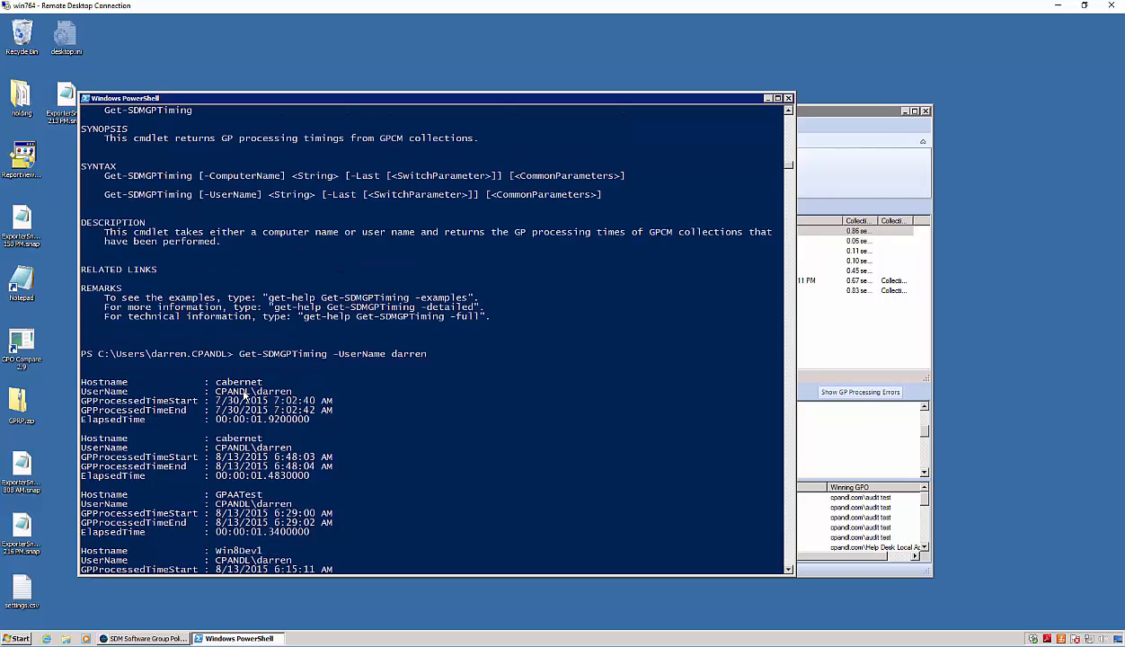
{"action": "scroll", "scroll_direction": "down", "scroll_amount": 3}
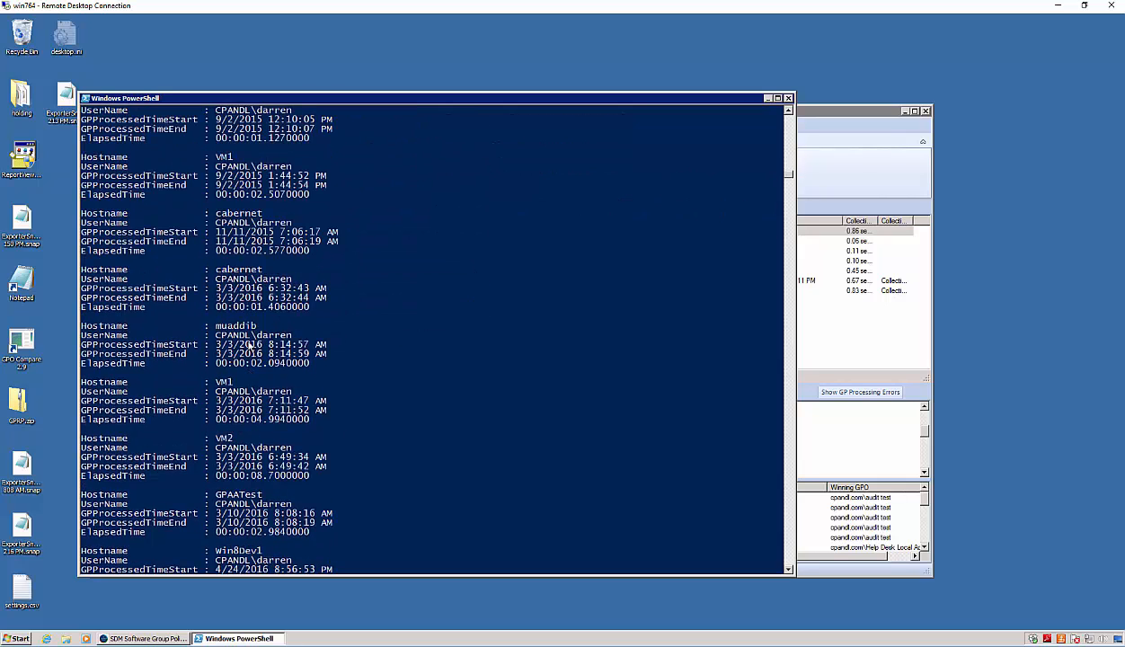
{"action": "scroll", "scroll_direction": "down", "scroll_amount": 3}
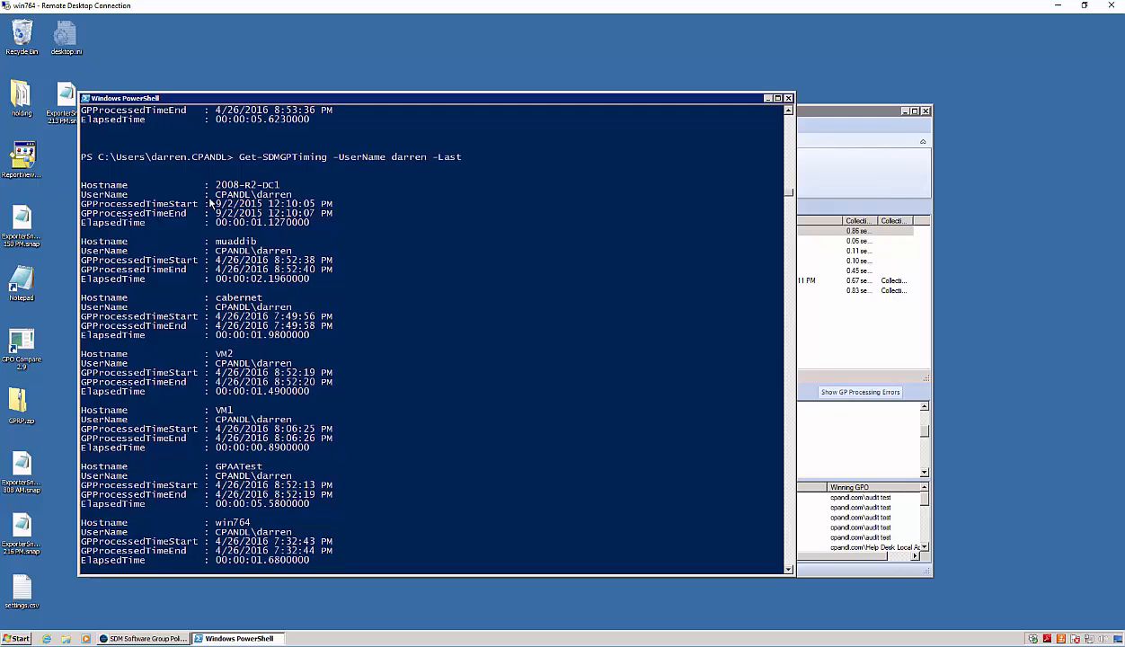
{"action": "mouse_move", "coordinate": [405, 308]}
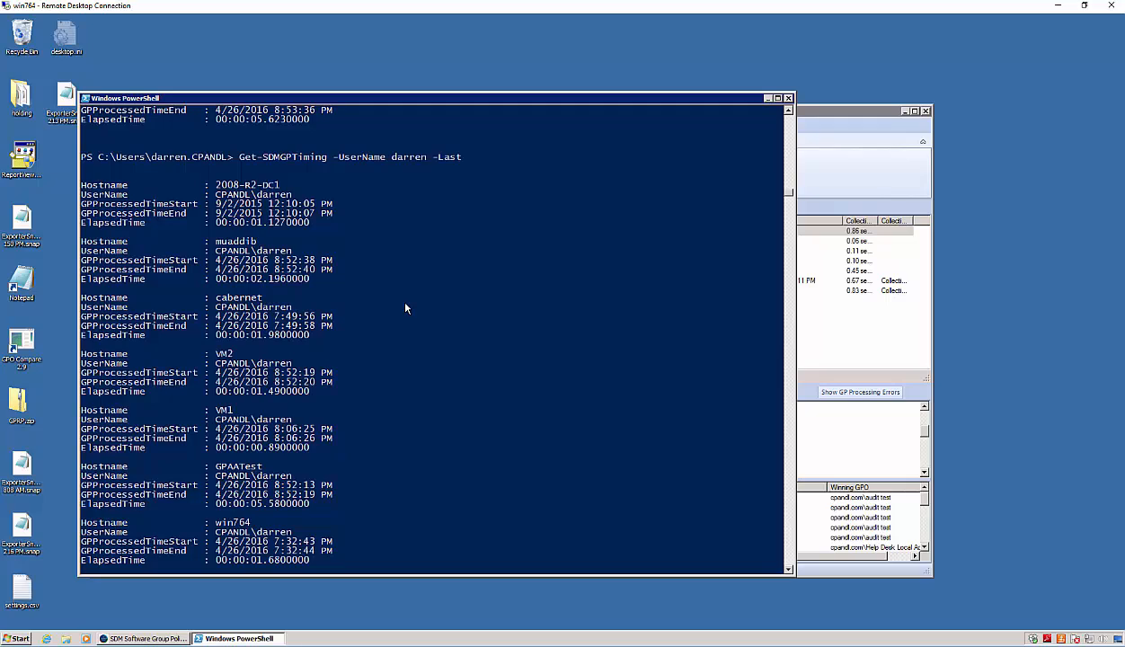